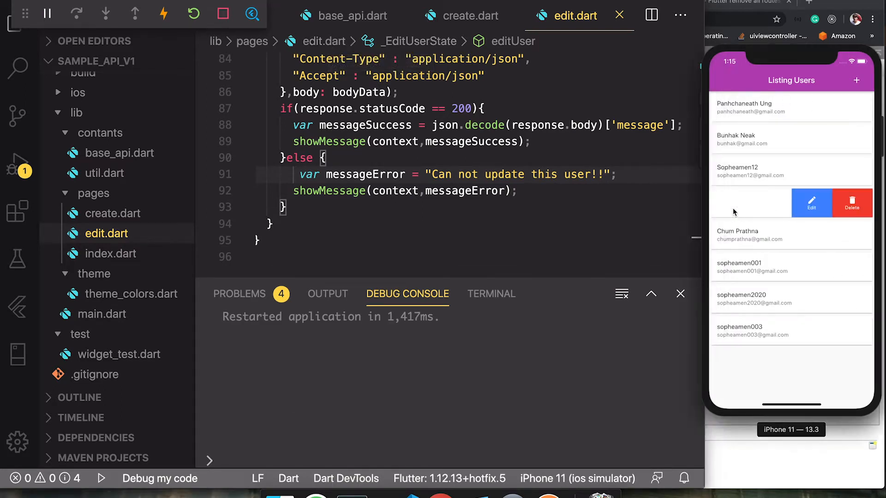
- Cancel the delete prompt for John Wick2 and open index.dart
left_click(851, 202)
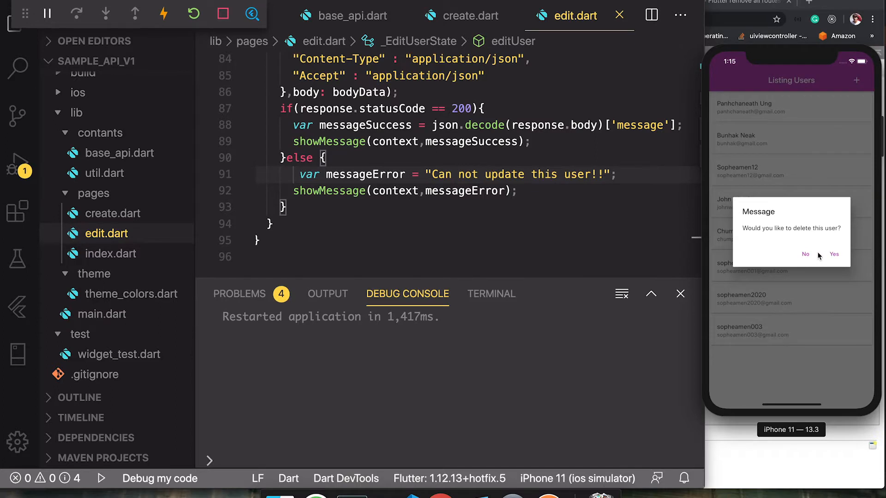
left_click(804, 254)
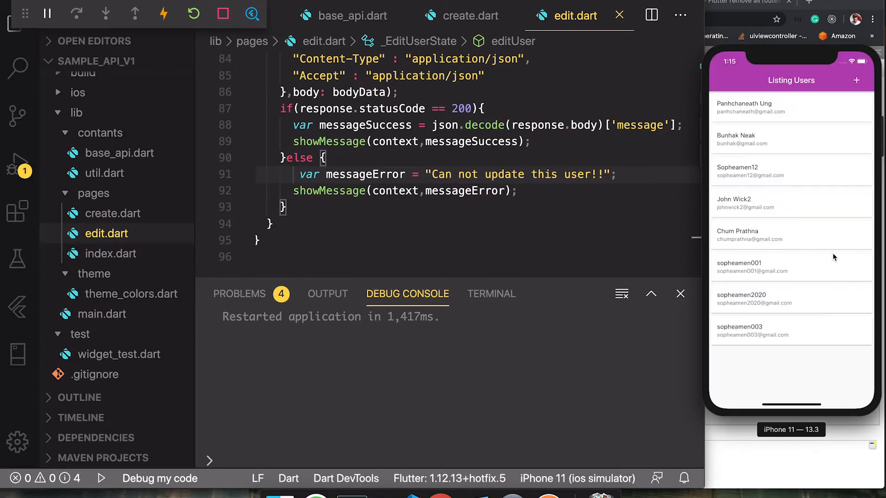
mouse_move(802, 213)
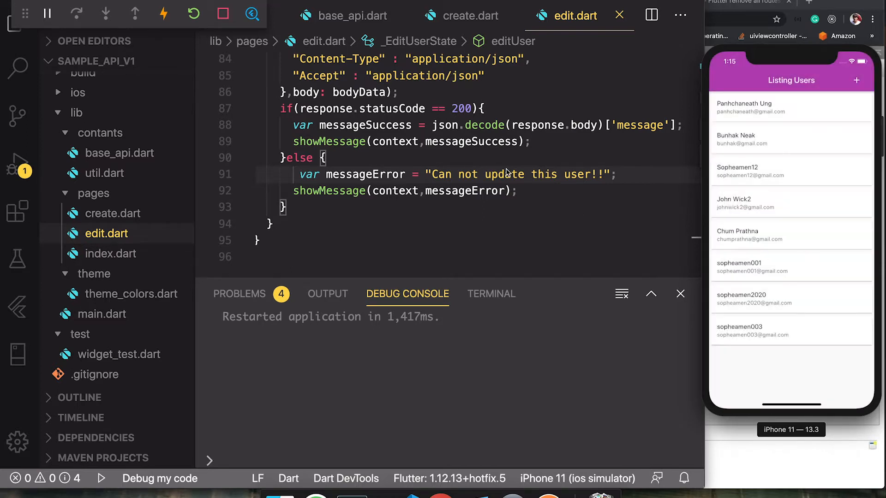
mouse_move(762, 216)
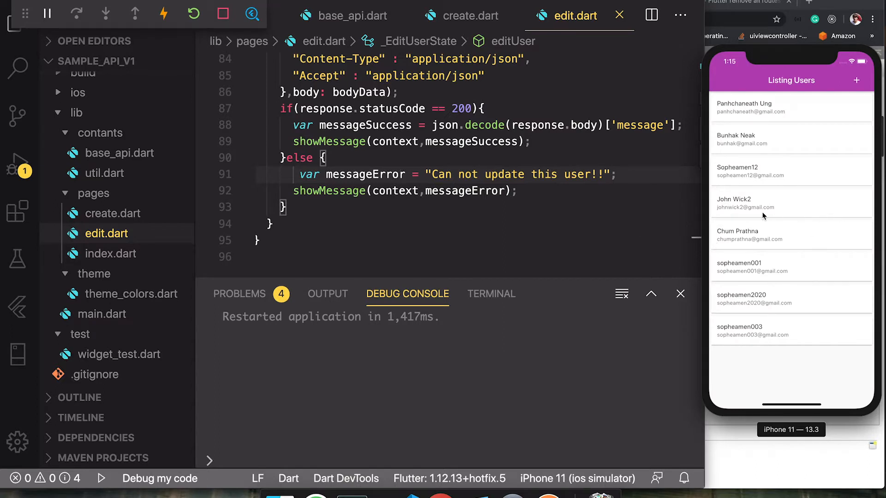
mouse_move(777, 111)
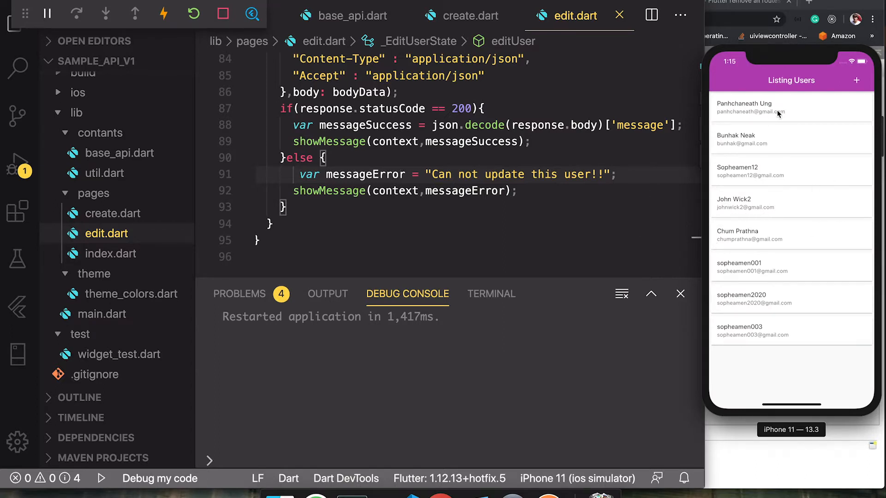
left_click(111, 253)
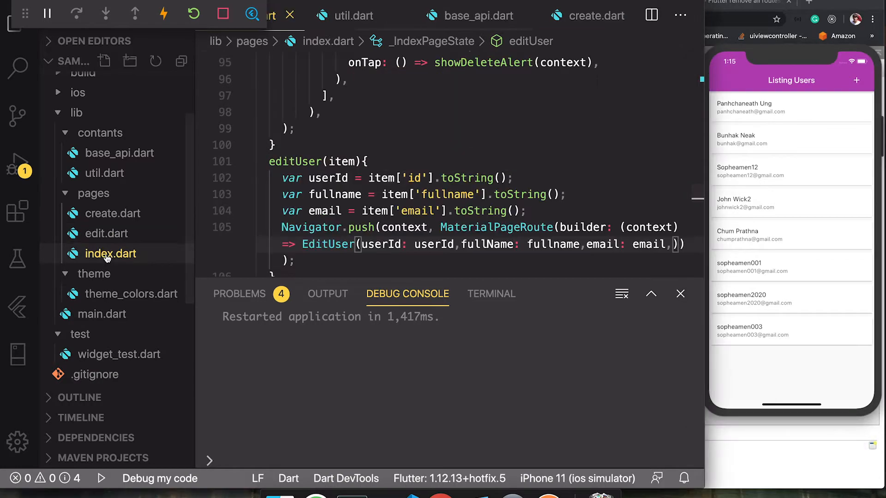
- Add a comma after context in the Delete action's showDeleteAlert(context) call
scroll("down", 3)
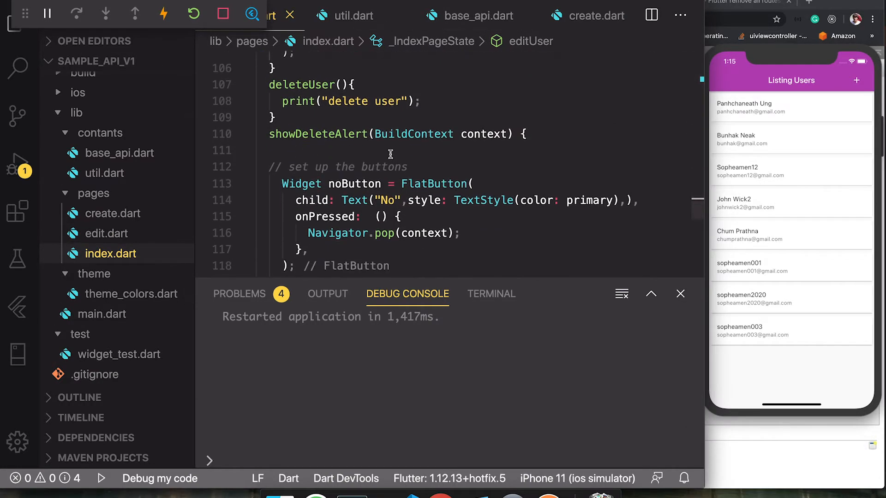
scroll("up", 3)
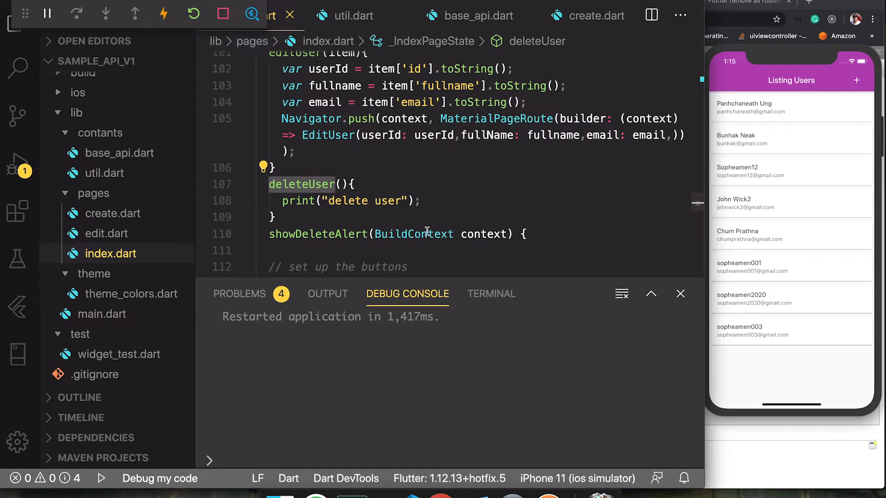
mouse_move(370, 156)
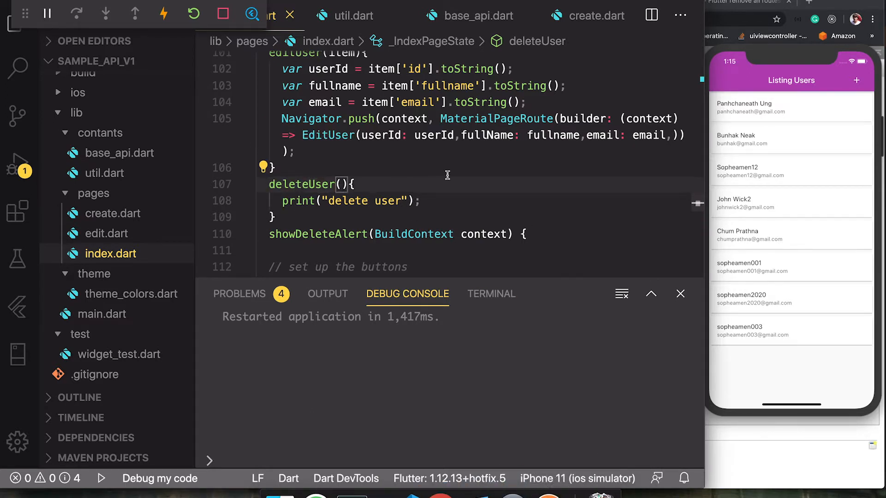
scroll("up", 3)
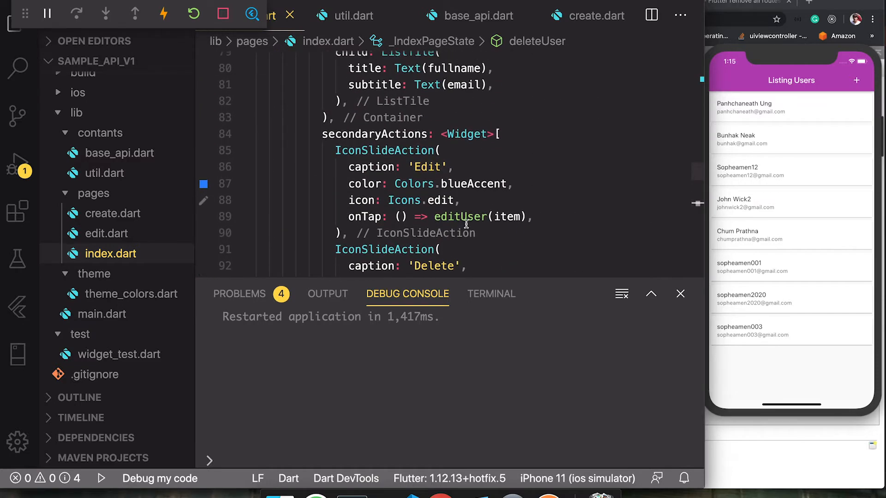
scroll("down", 3)
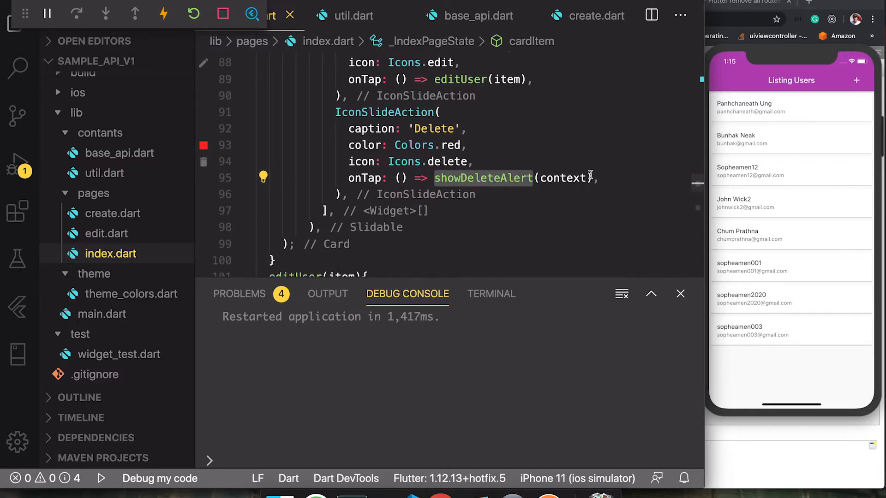
type(",")
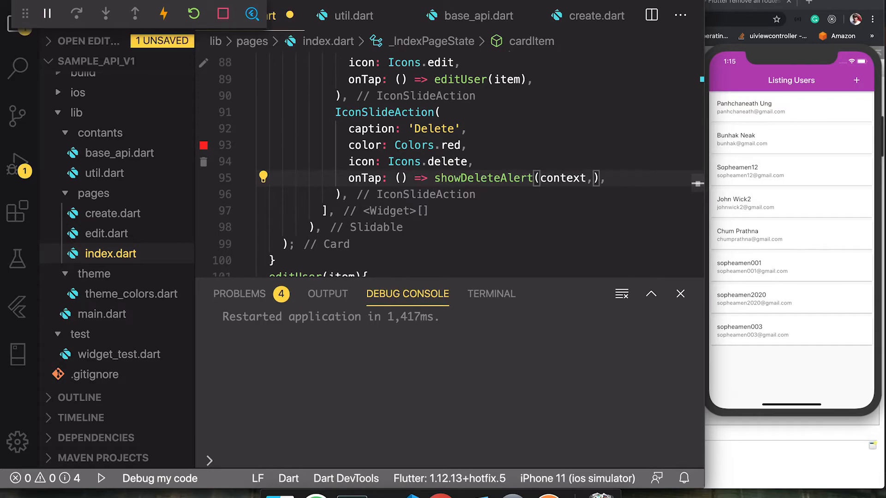
scroll("up", 3)
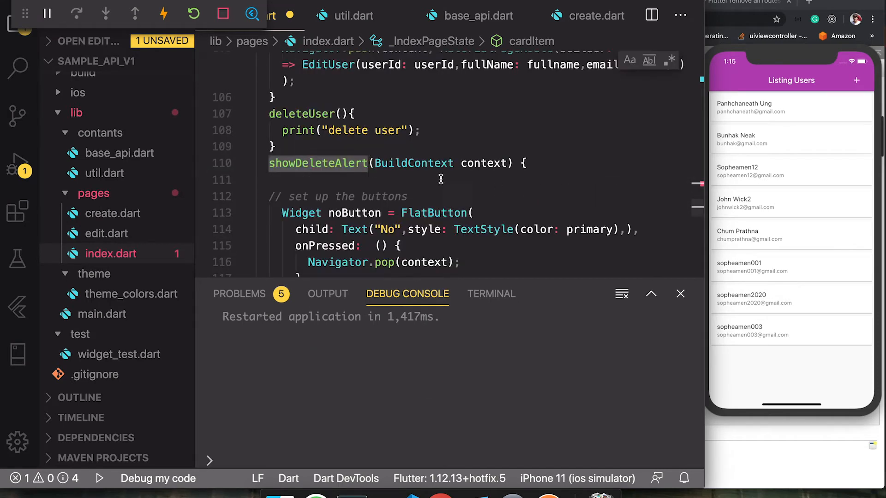
- Add an item parameter to the showDeleteAlert function
left_click(484, 164)
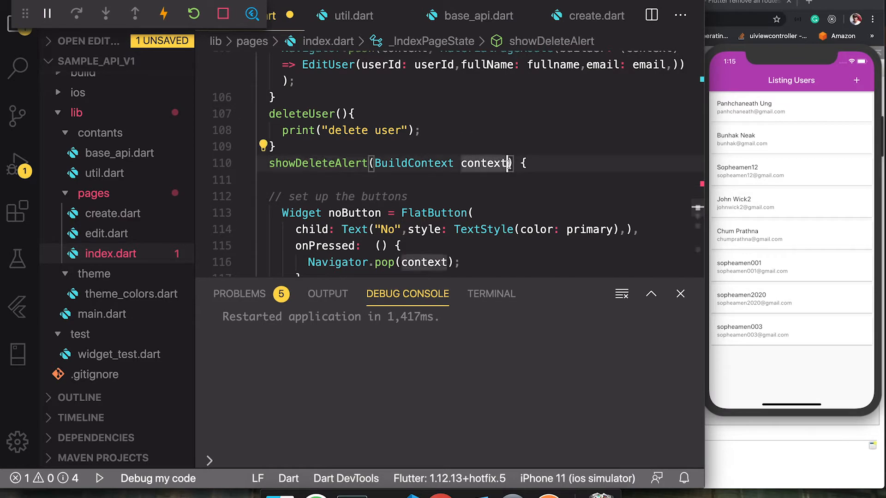
type(",item")
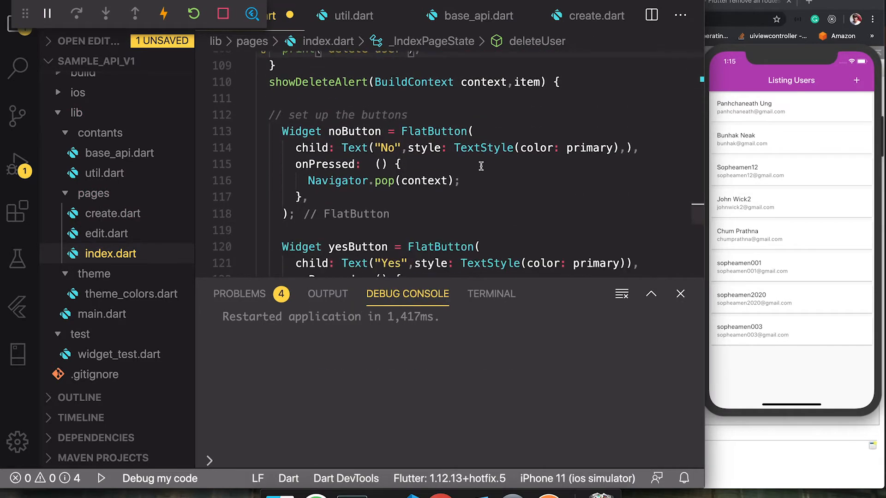
scroll("down", 3)
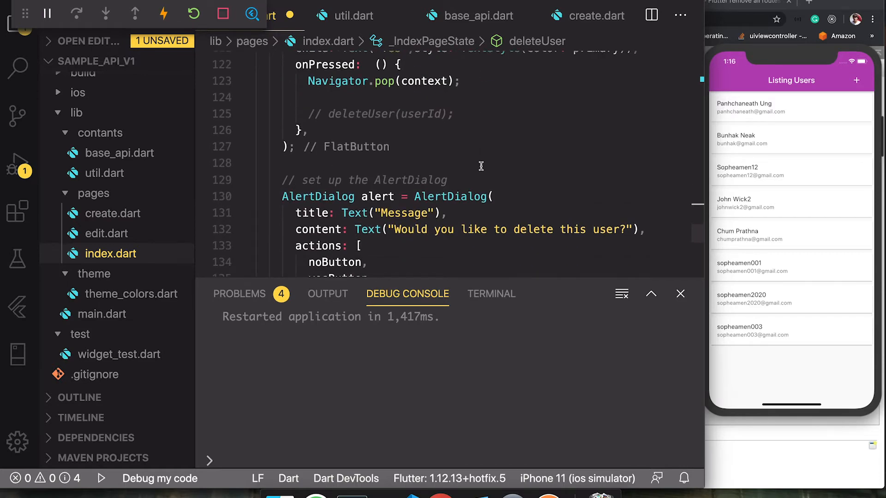
scroll("up", 3)
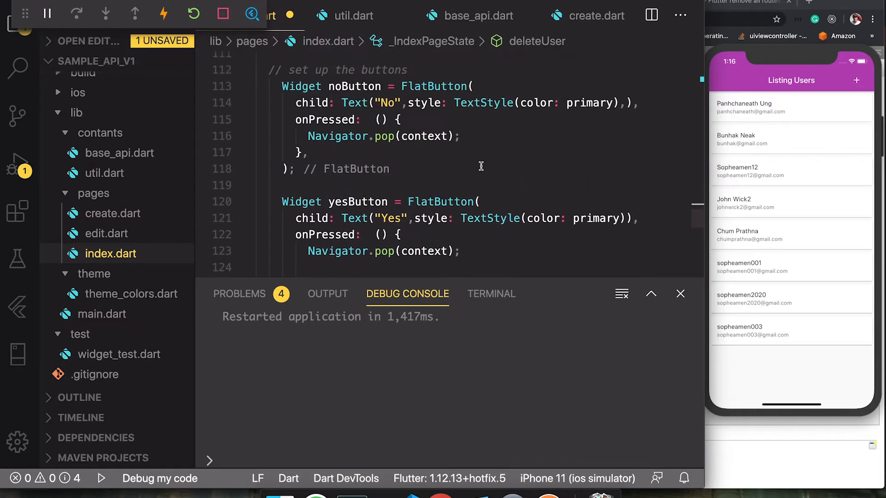
scroll("up", 3)
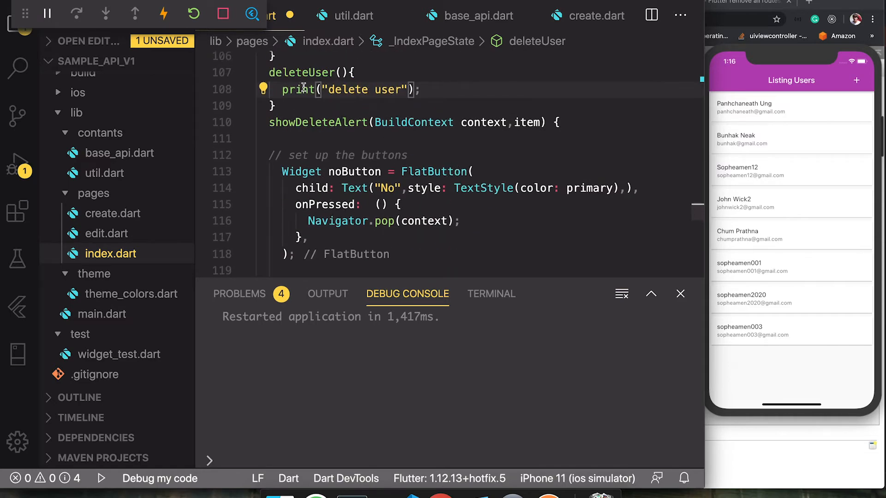
scroll("down", 3)
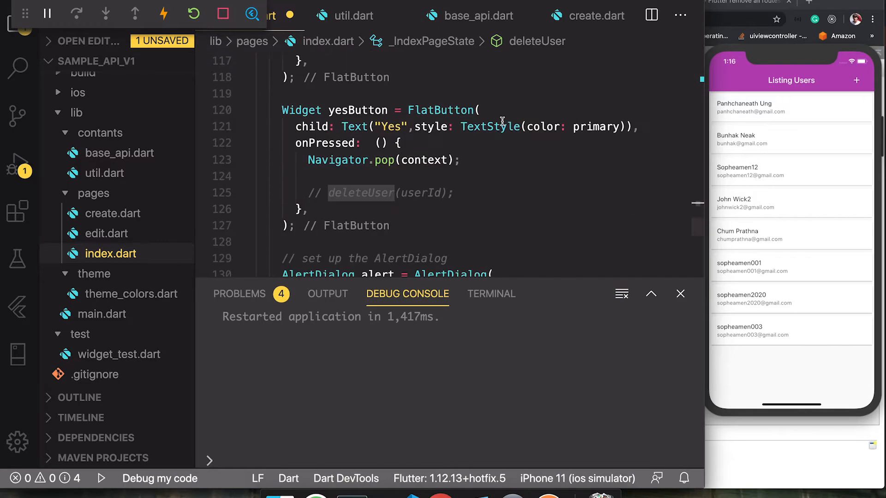
scroll("up", 3)
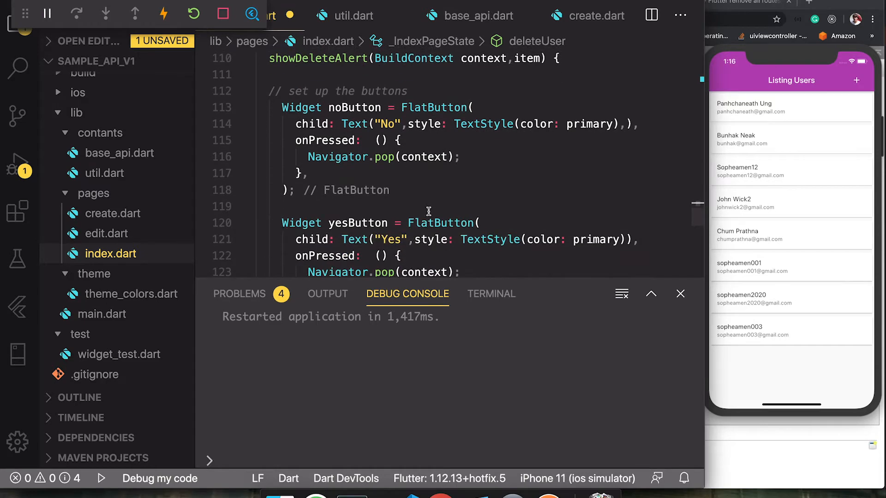
scroll("down", 3)
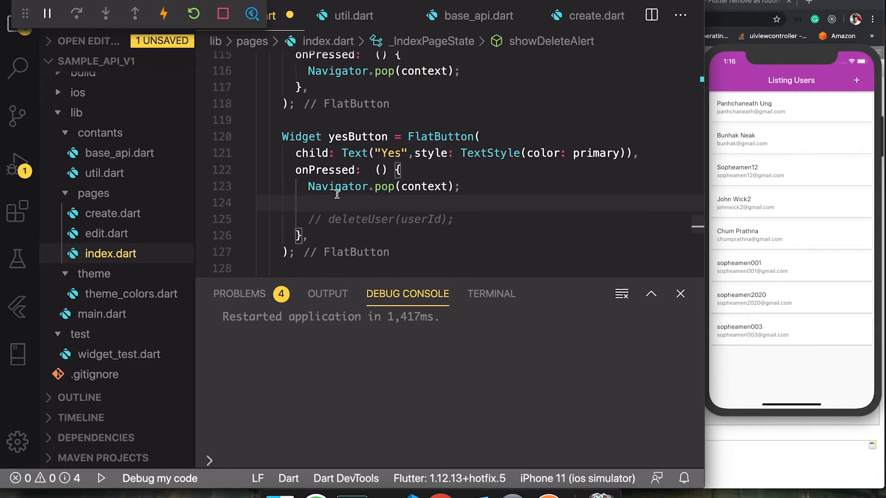
scroll("up", 3)
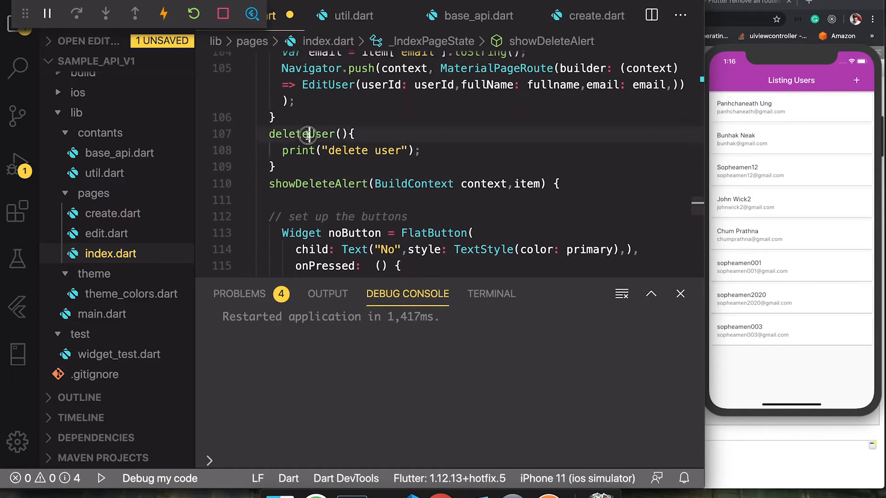
scroll("down", 3)
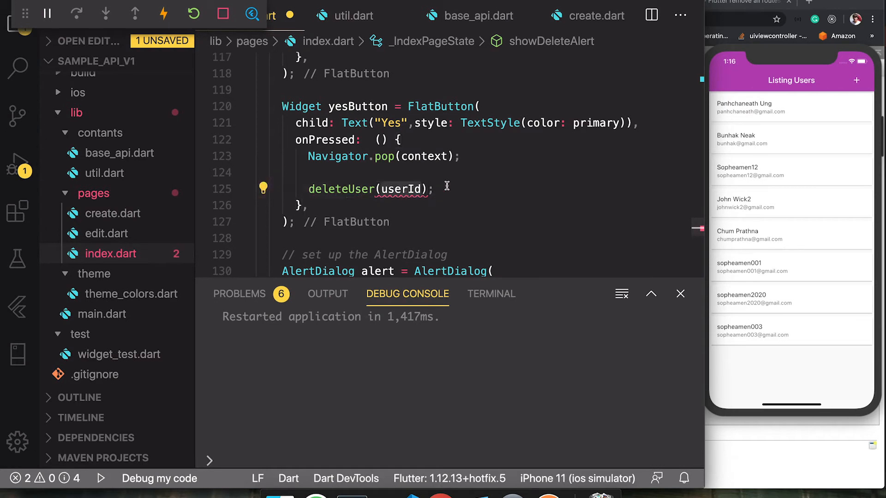
scroll("up", 3)
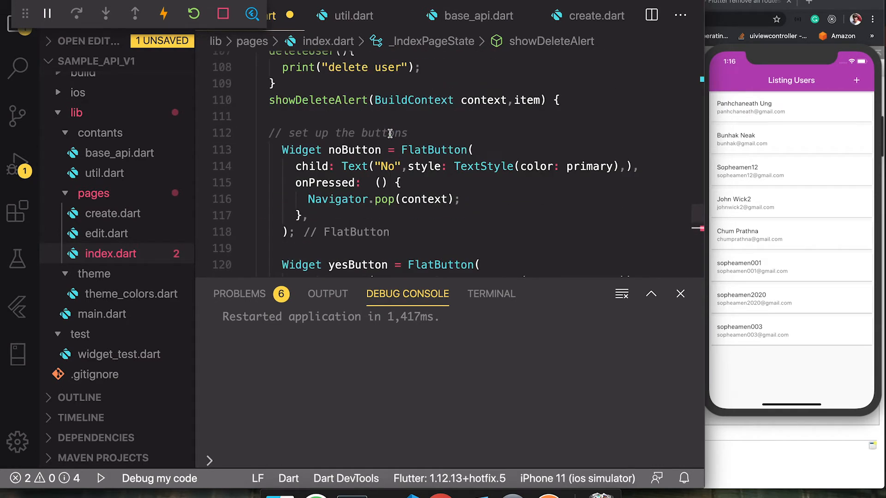
scroll("down", 3)
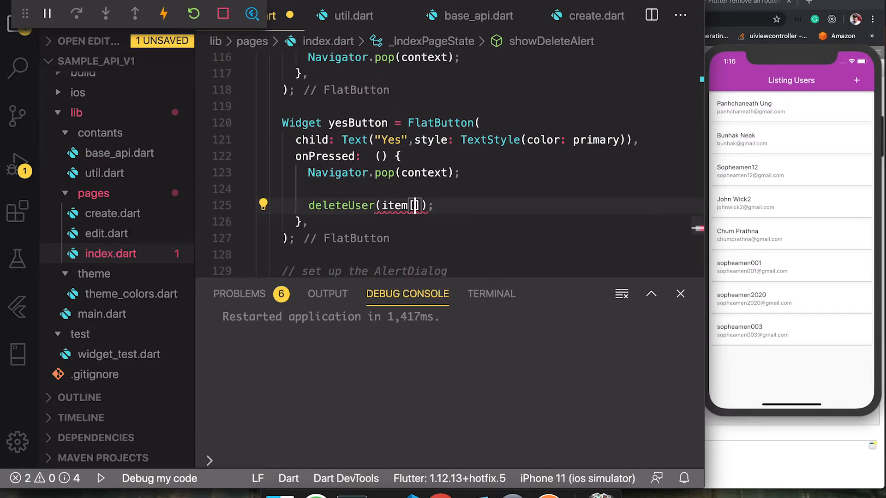
- Make Yes call deleteUser(item['id']), and have deleteUser take and print userId
type("''")
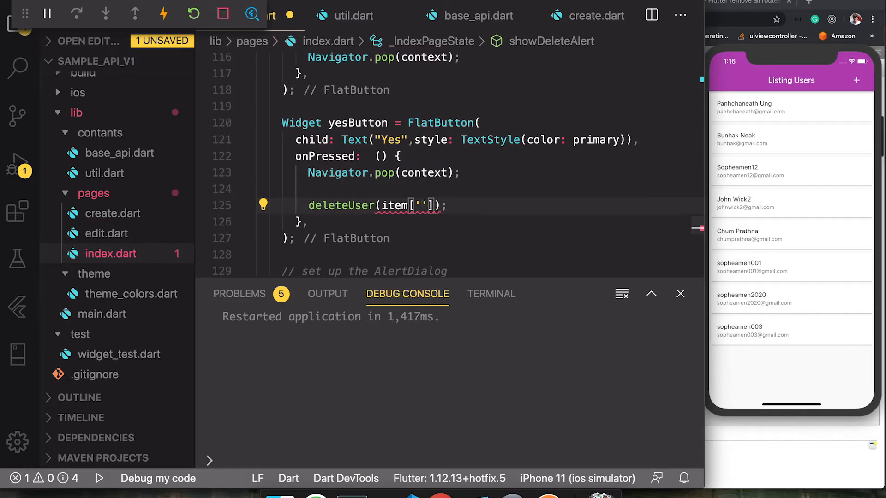
type("id")
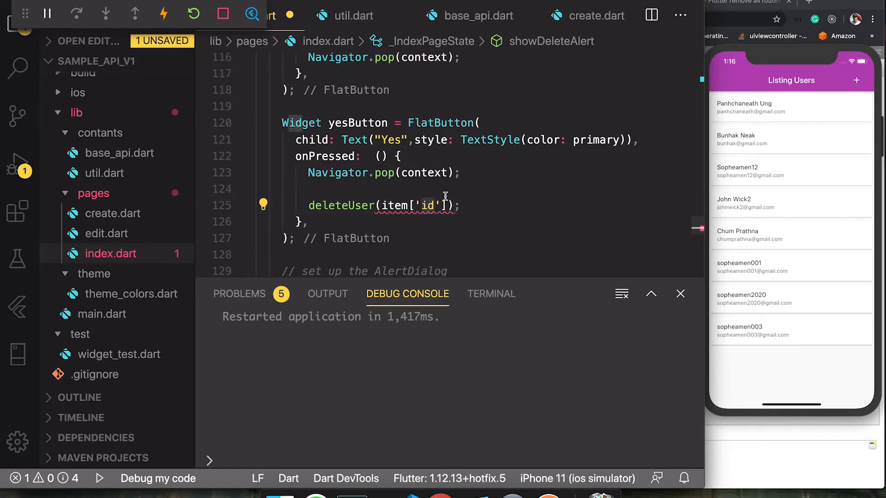
scroll("up", 3)
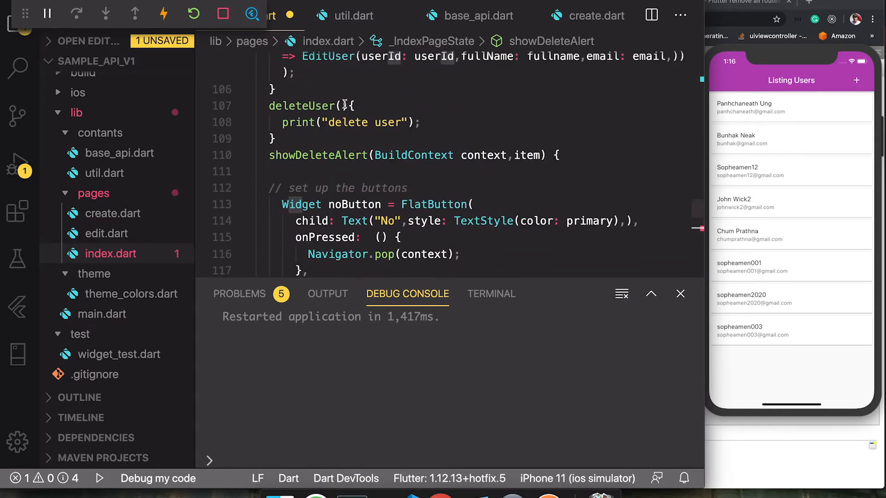
type("userI")
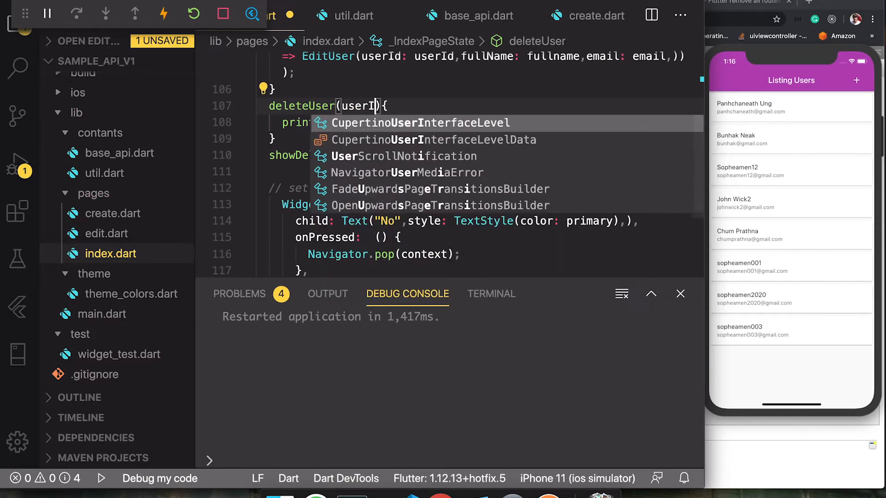
scroll("down", 3)
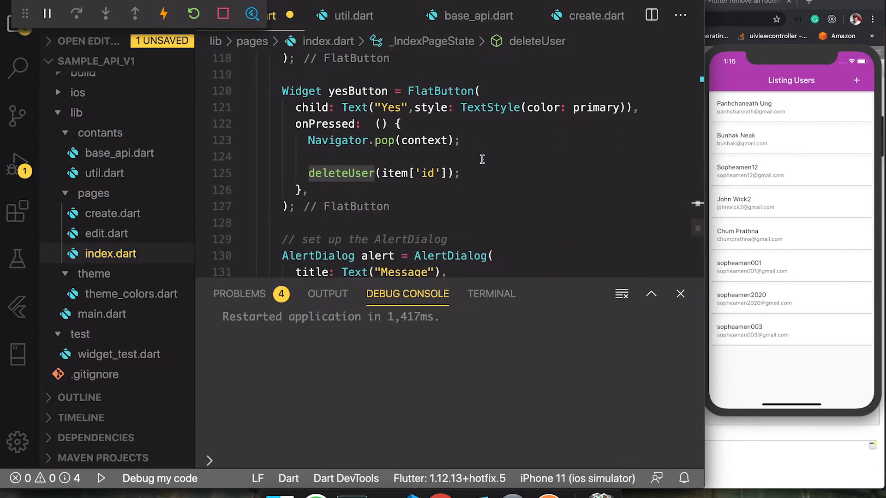
scroll("down", 3)
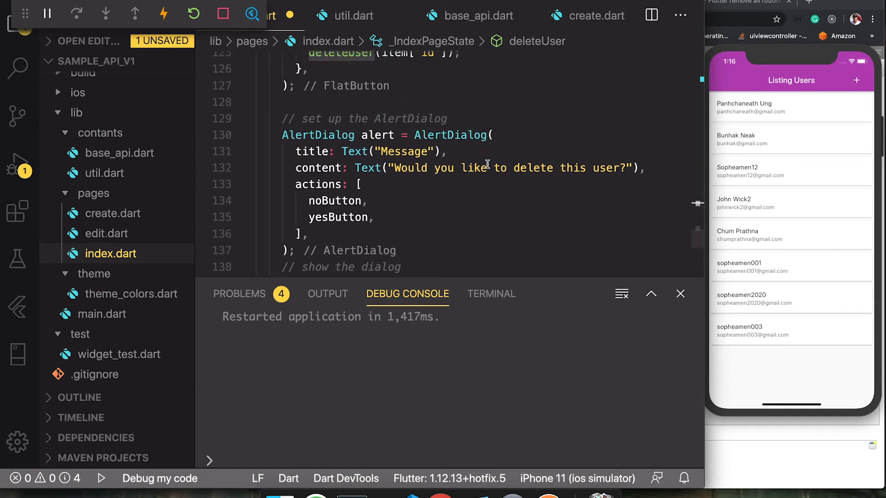
scroll("up", 3)
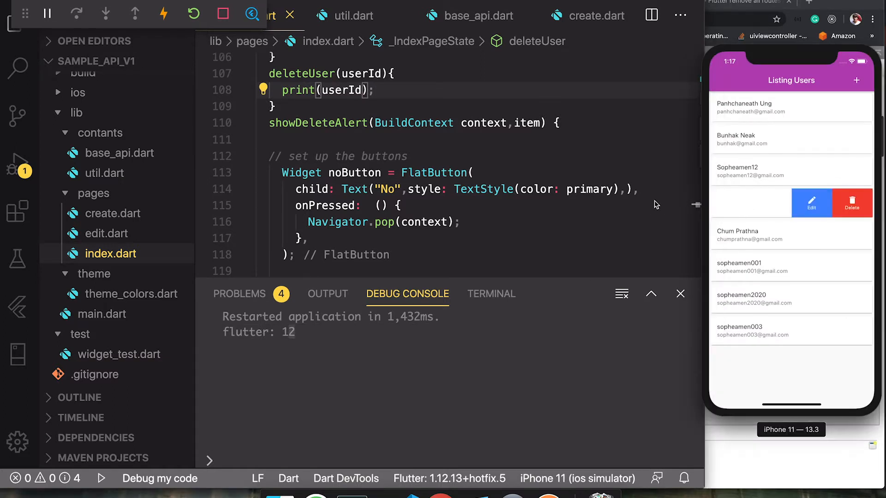
- Delete a user in the simulator and confirm Yes, printing its id
left_click(850, 202)
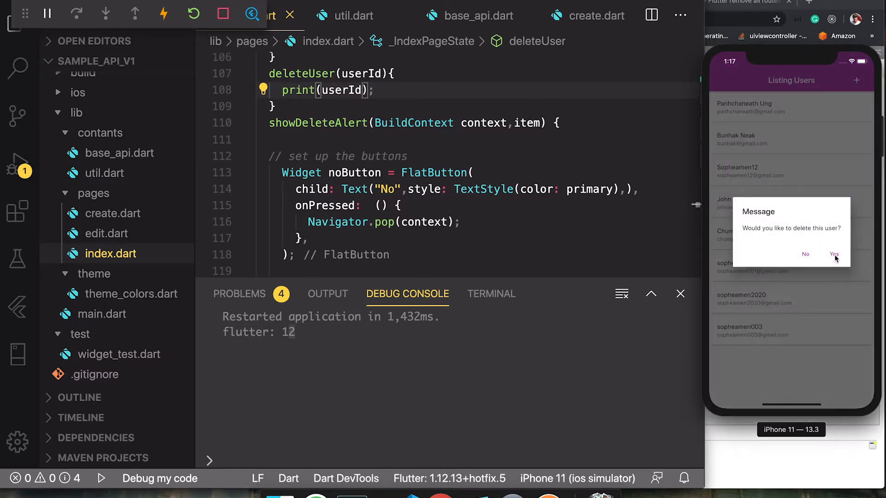
left_click(833, 254)
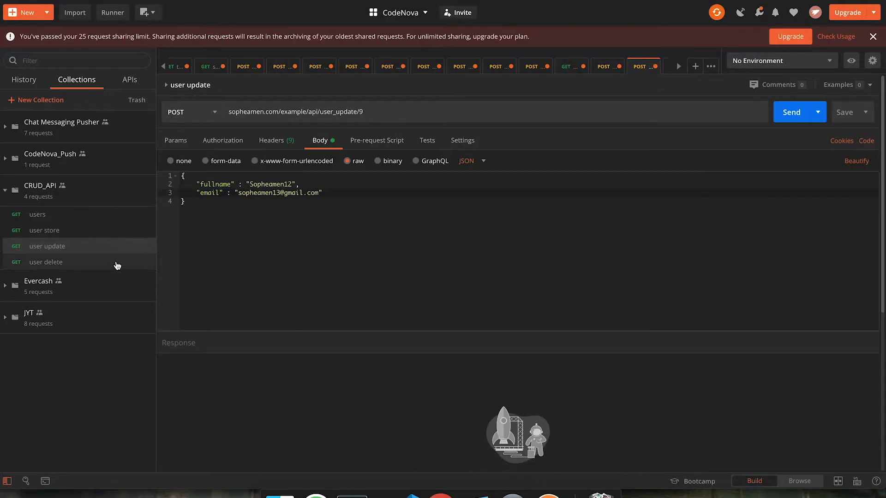
- Check the CRUD_API user delete request's URL in Postman and confirm it has no body
left_click(46, 261)
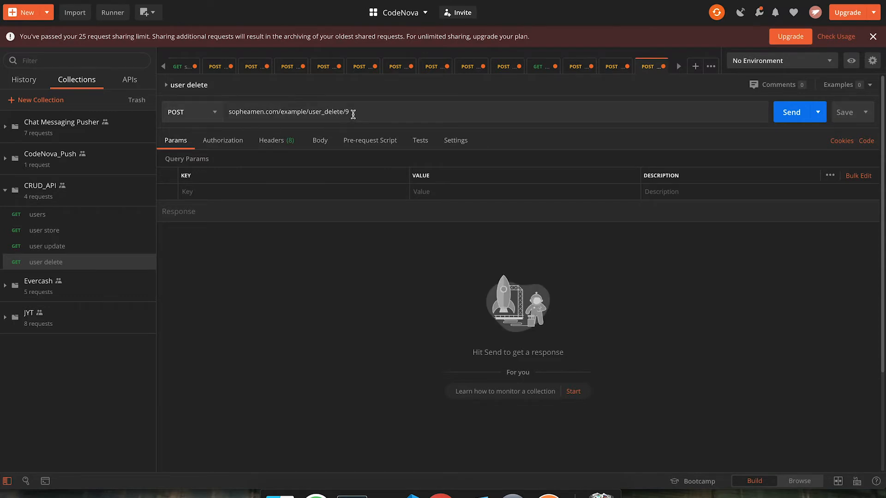
left_click(319, 140)
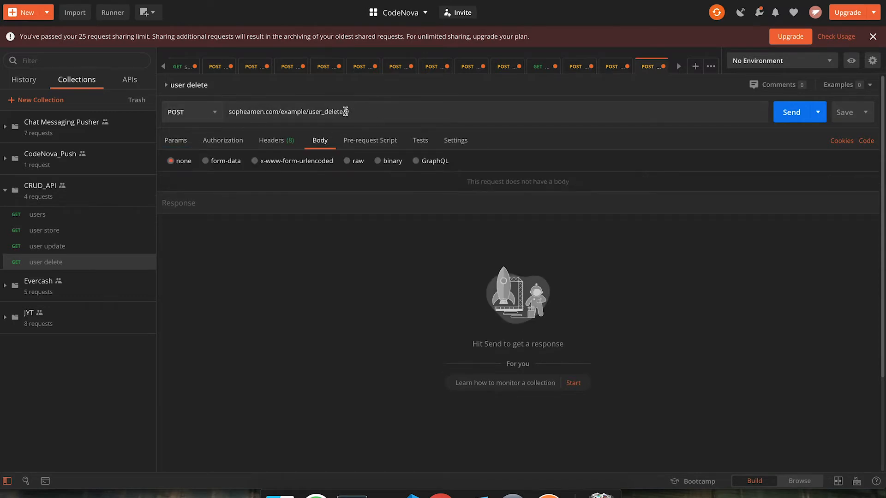
type("/9")
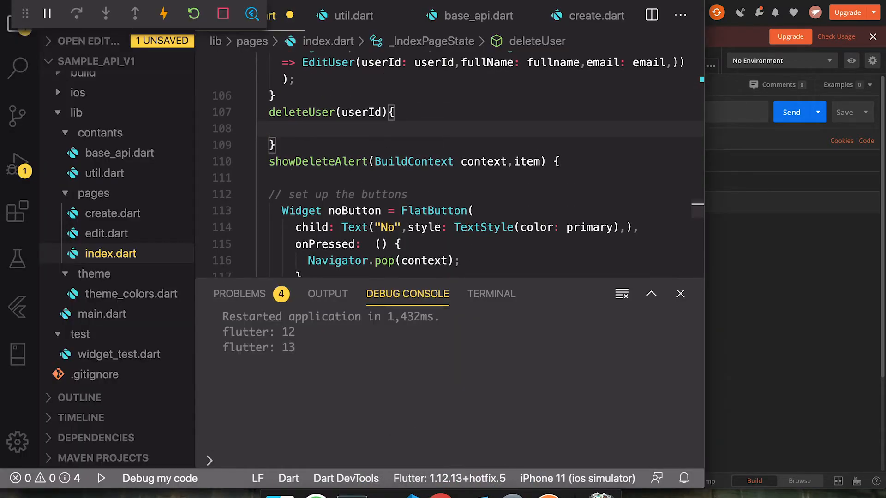
- In deleteUser, set url to BASE_API + "user_delete/$userId" and print(url)
type("var url")
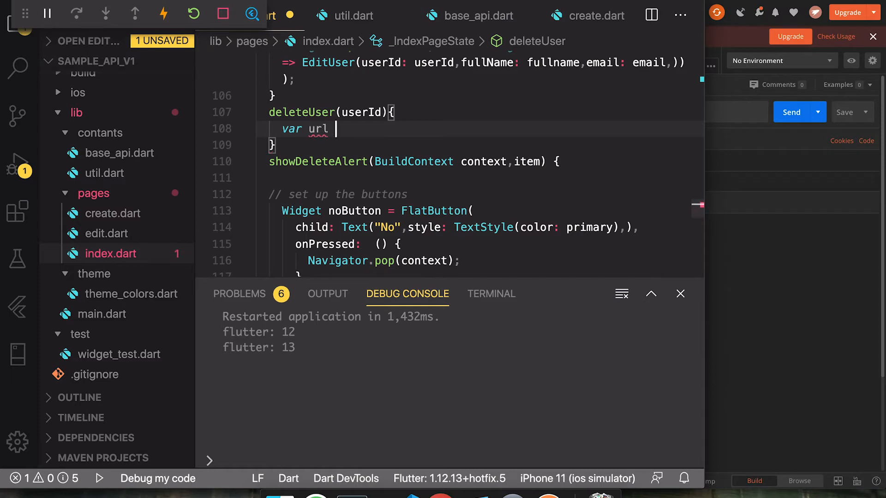
type("= Ba")
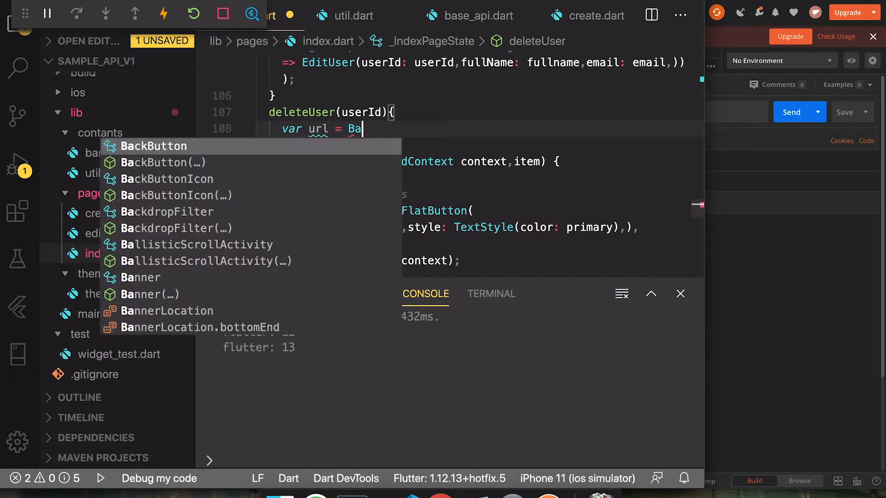
type("S")
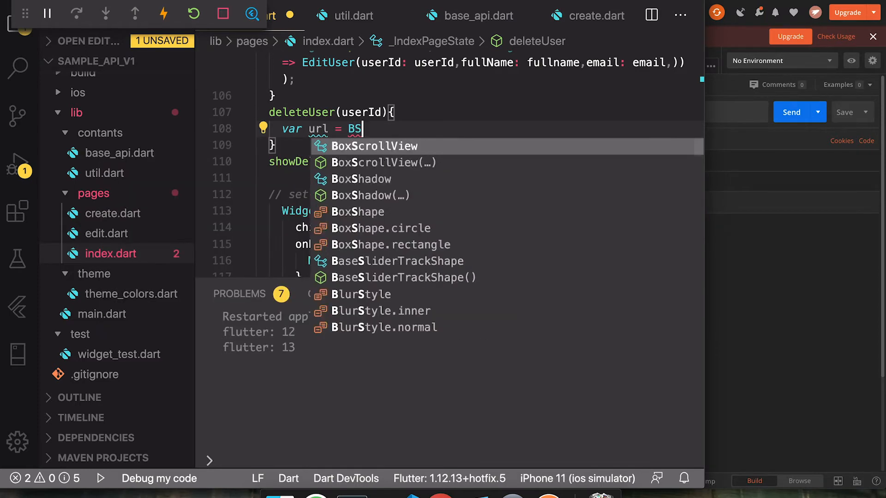
type("ASE_API=")
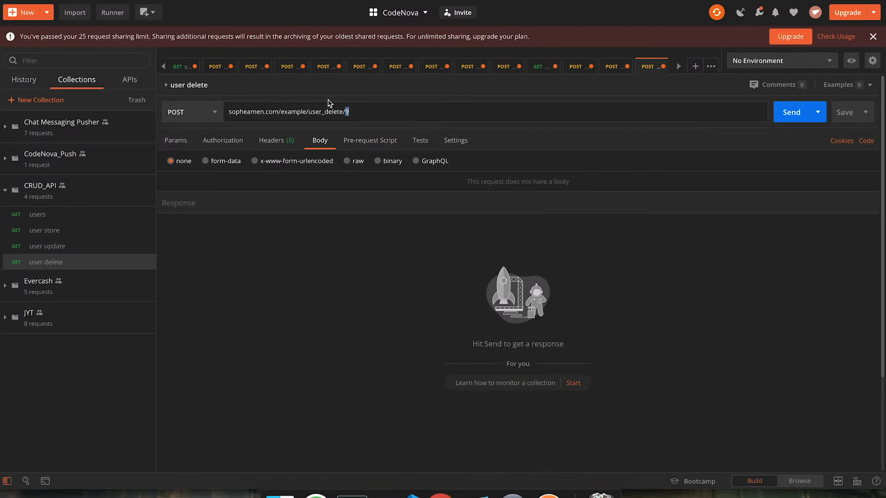
double_click(327, 111)
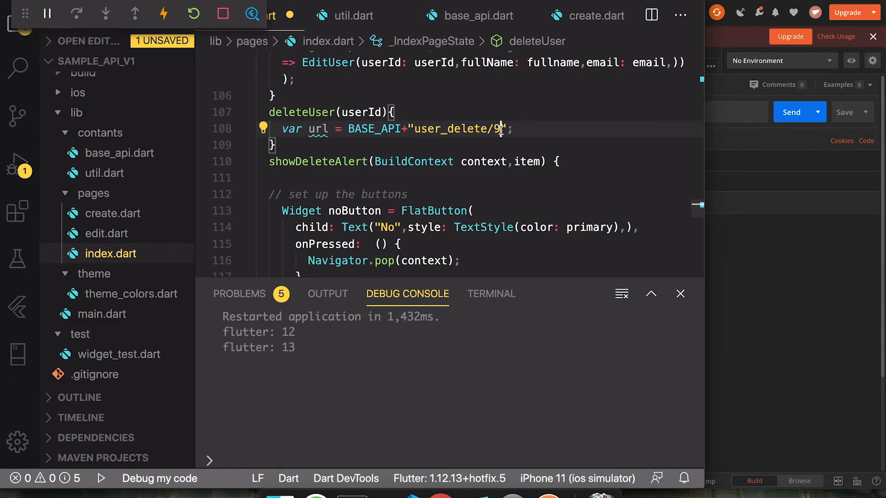
type("$userId")
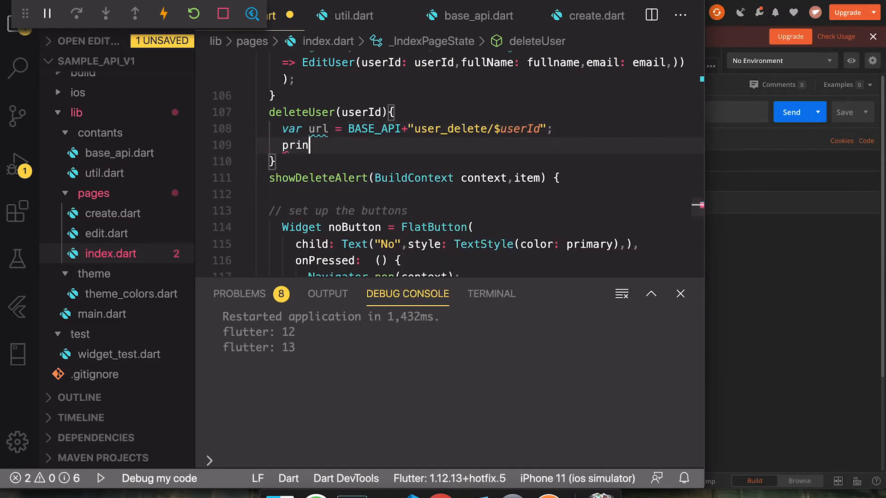
type("t(url);")
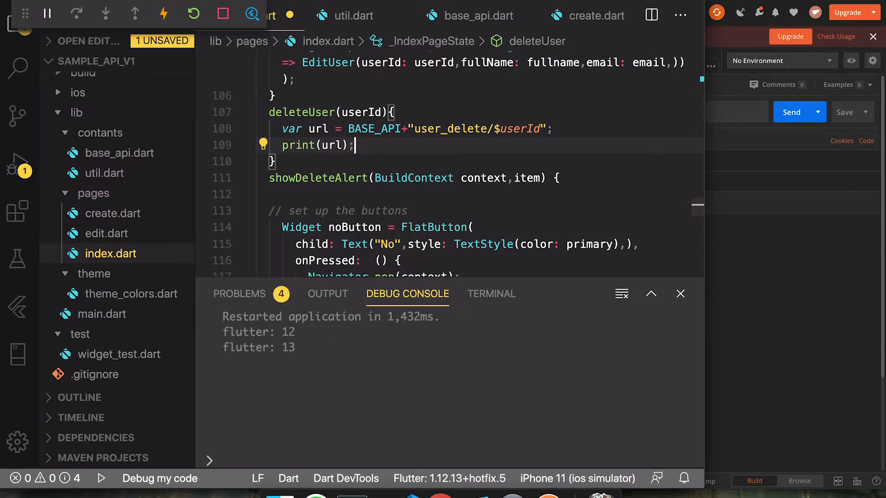
- Hot reload and check the printed user_delete URLs for users 12 and 2
left_click(164, 13)
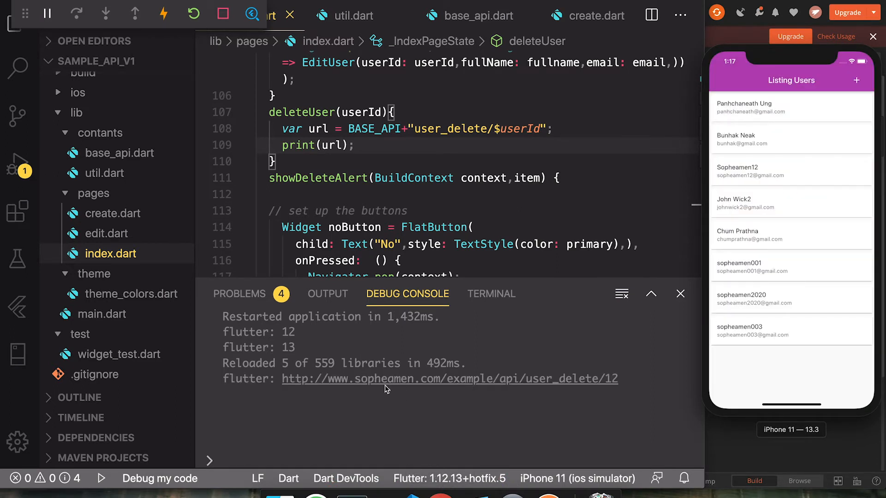
mouse_move(812, 135)
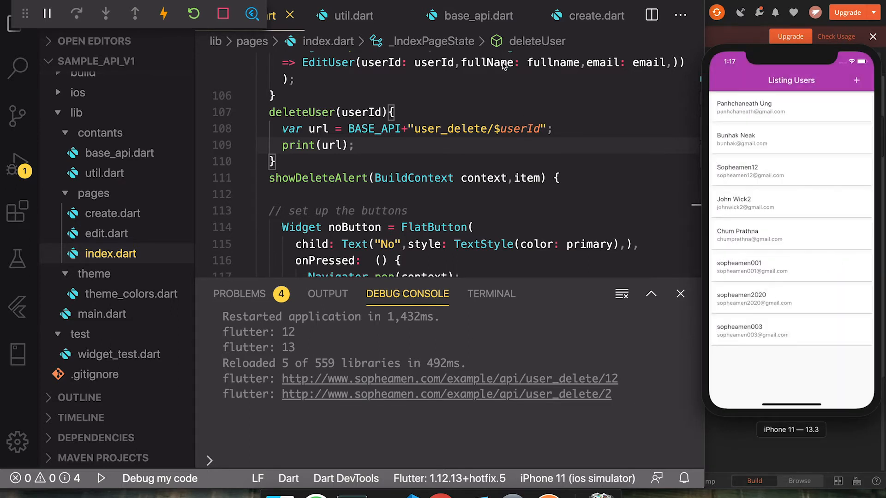
type("va")
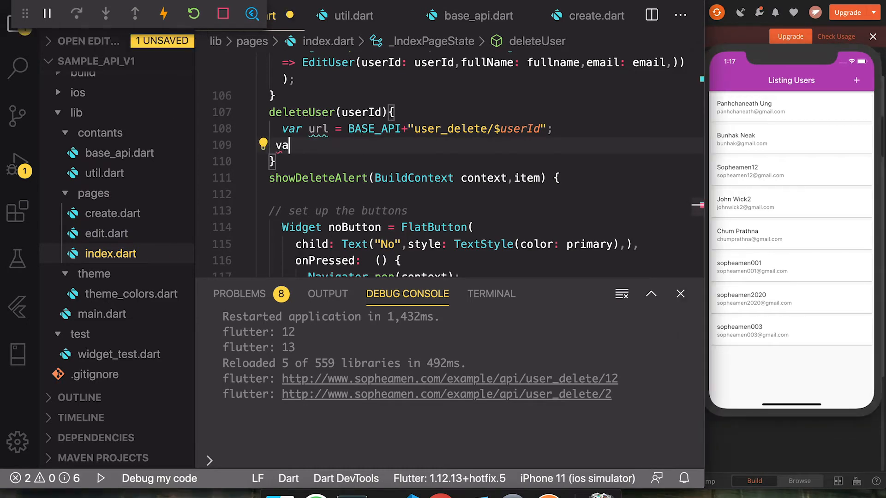
type("await http.post(url")
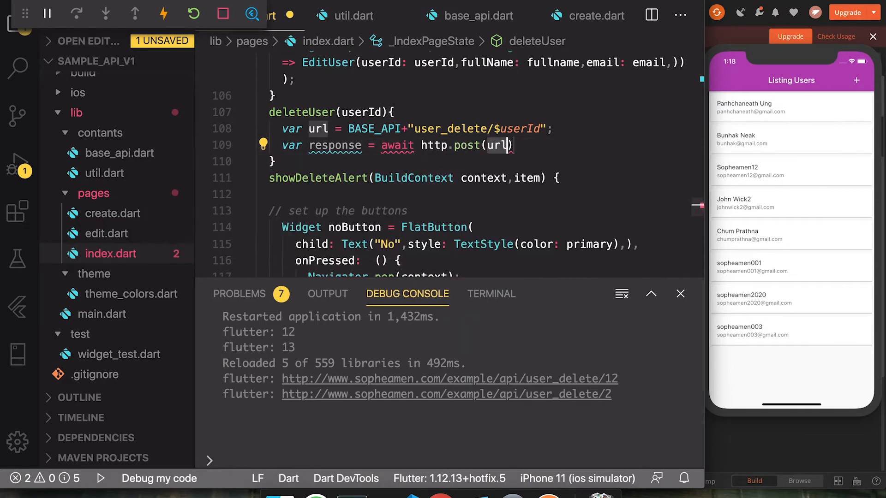
- Give the awaited http.post(url) JSON Content-Type and Accept headers
type(",")
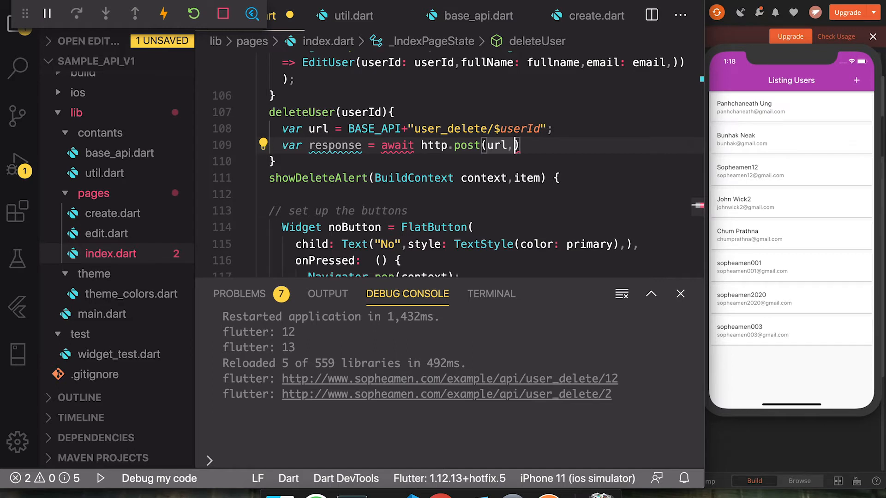
key("Backspace")
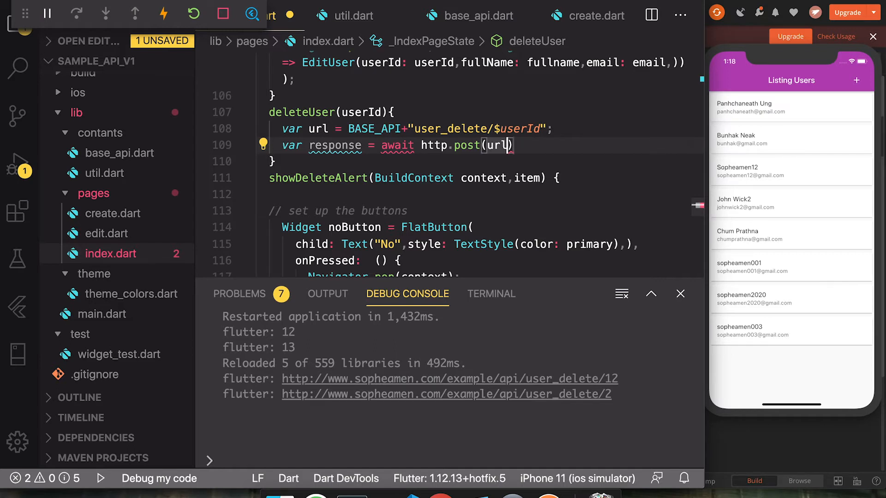
type(",headers: {")
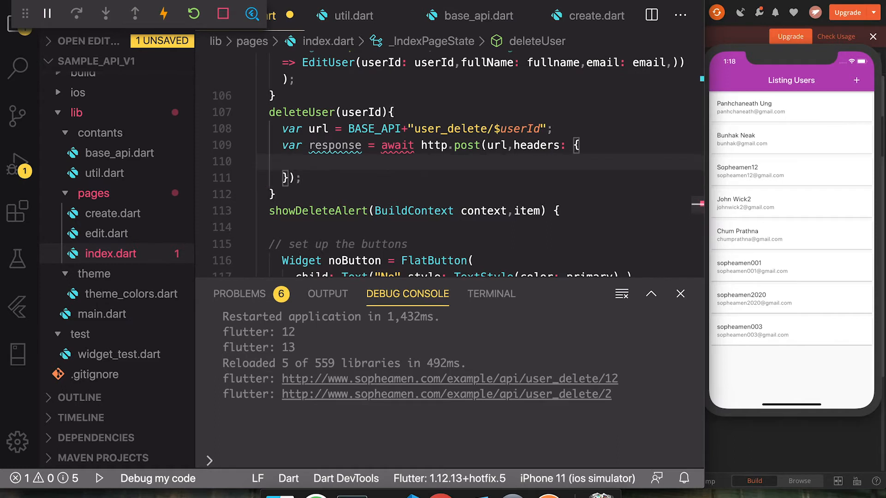
type("\"Content-Ty")
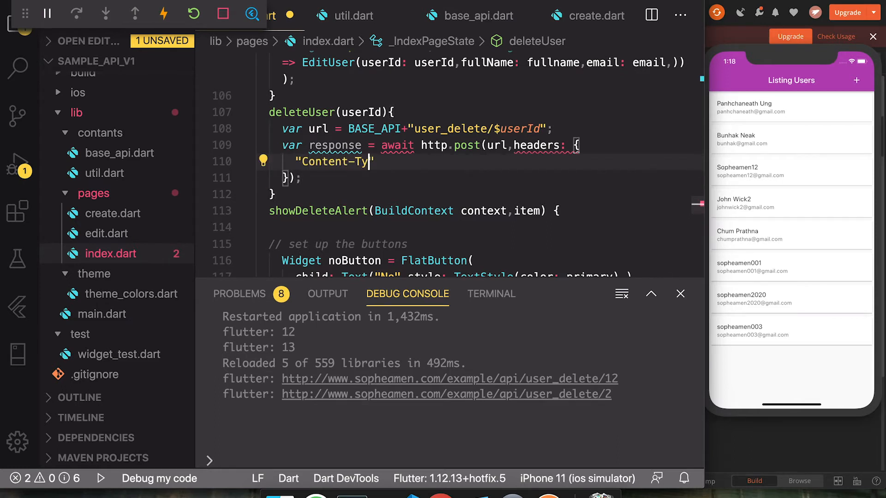
type("pe\" : \"")
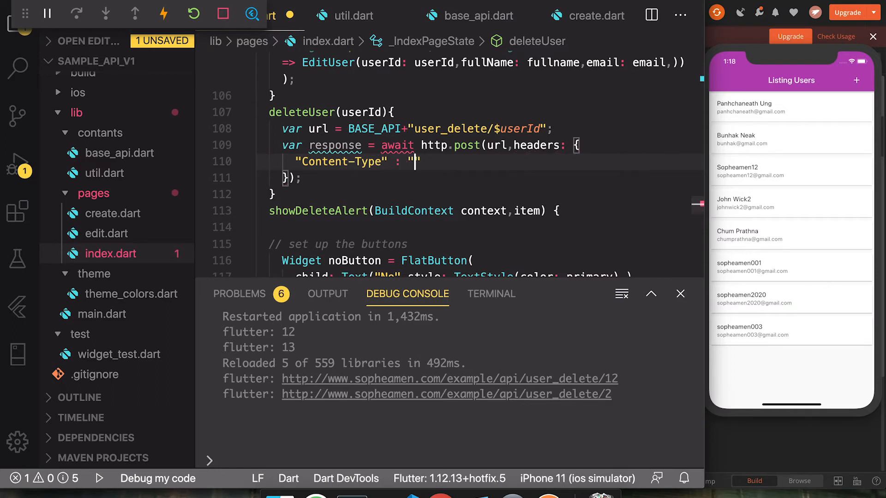
type("applicatio")
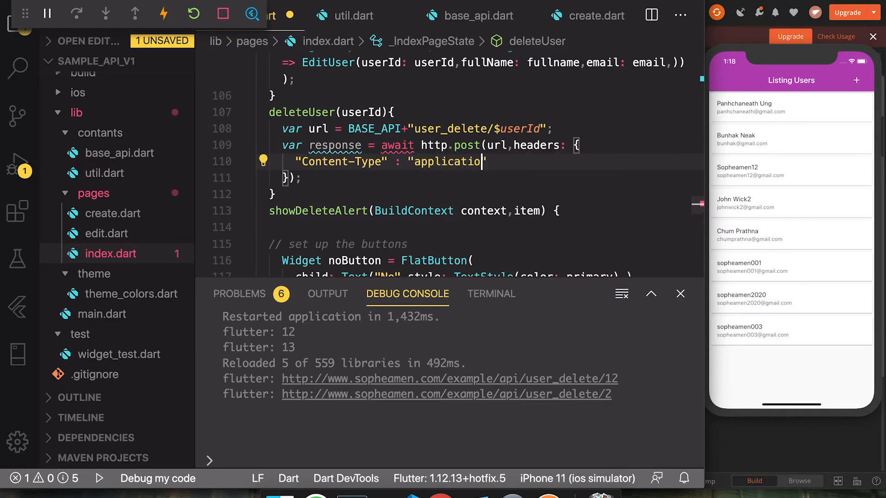
type("n/json\"")
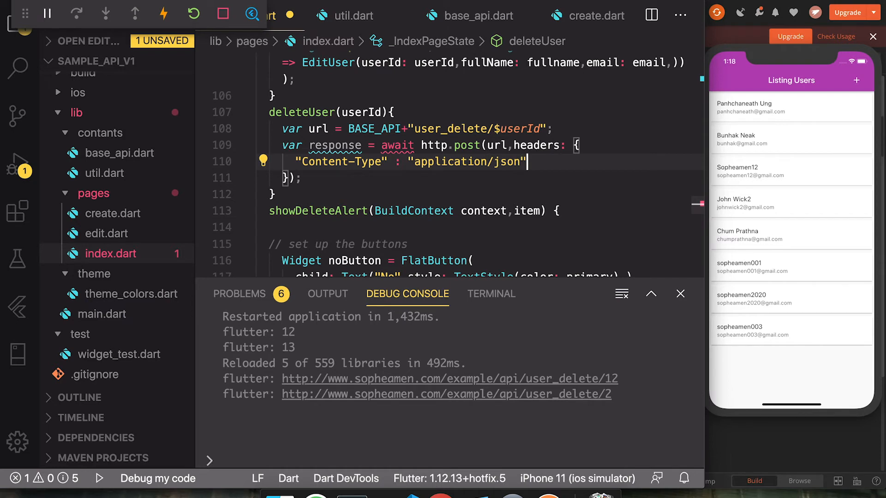
type("\"Acce")
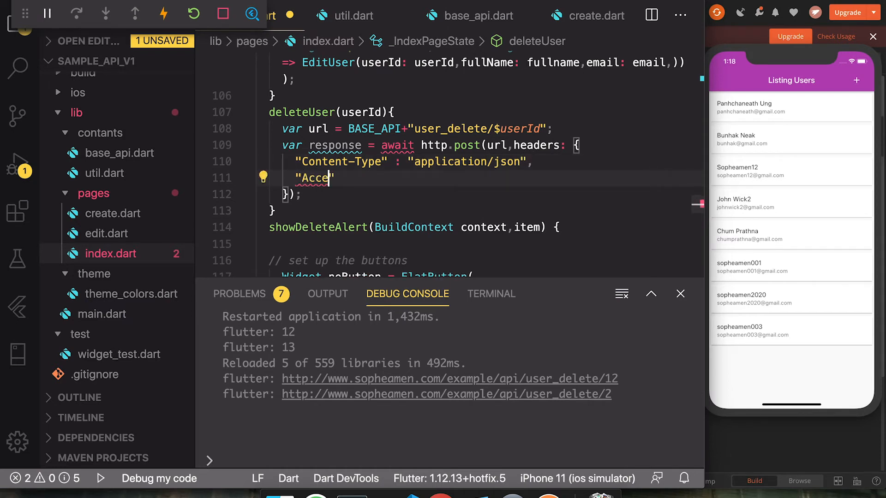
type("pt\" : \"applicatio")
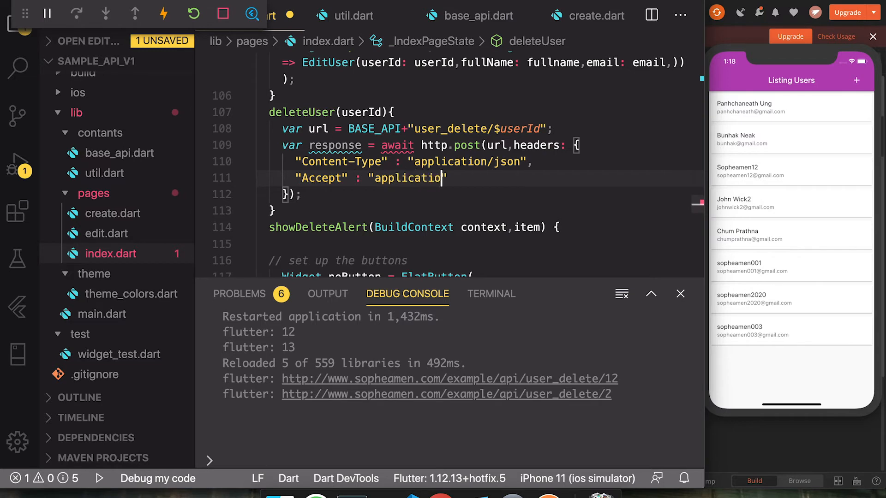
type("n/json")
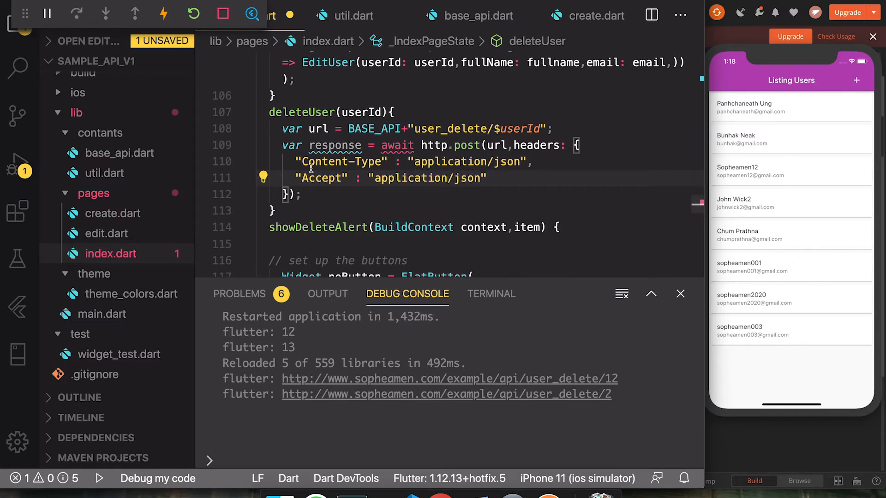
left_click(262, 145)
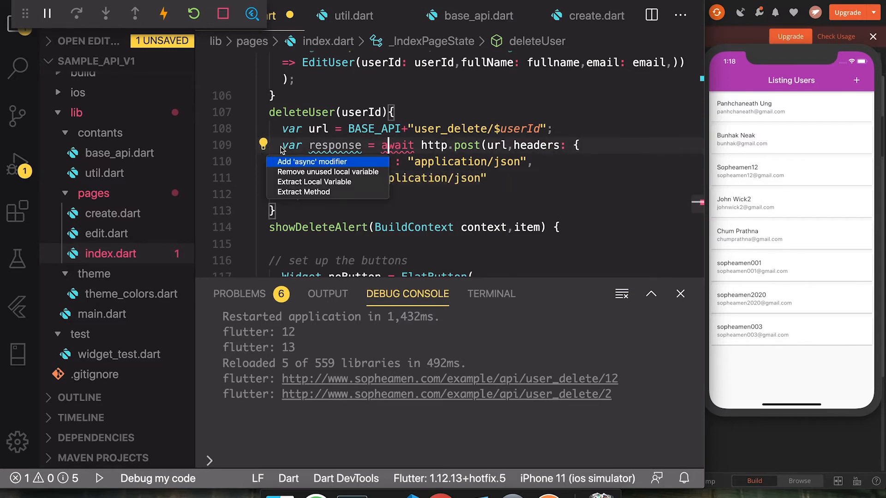
- Make deleteUser async and add an if (response.statusCode == 200) check with empty if and else blocks
left_click(306, 161)
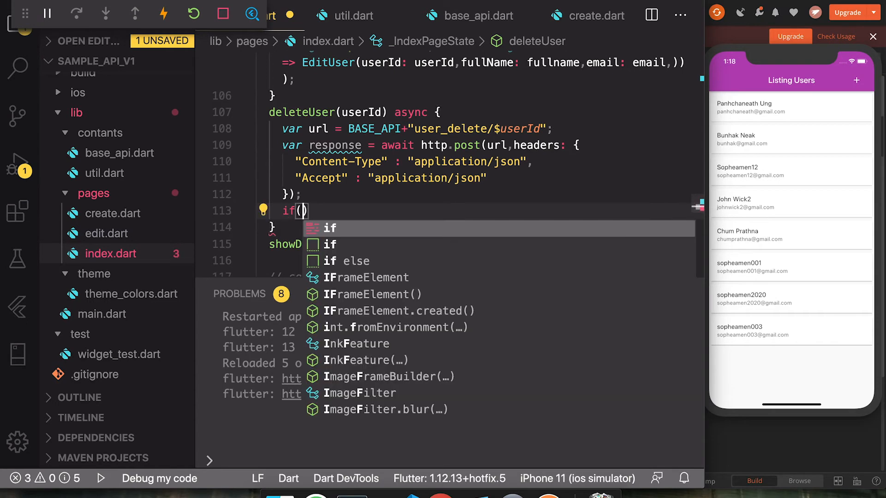
type("response.statusCode == 200")
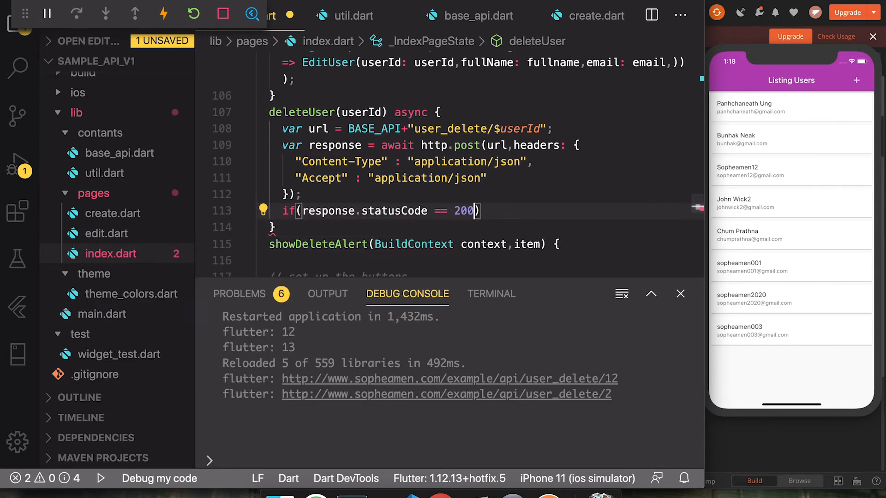
type("{")
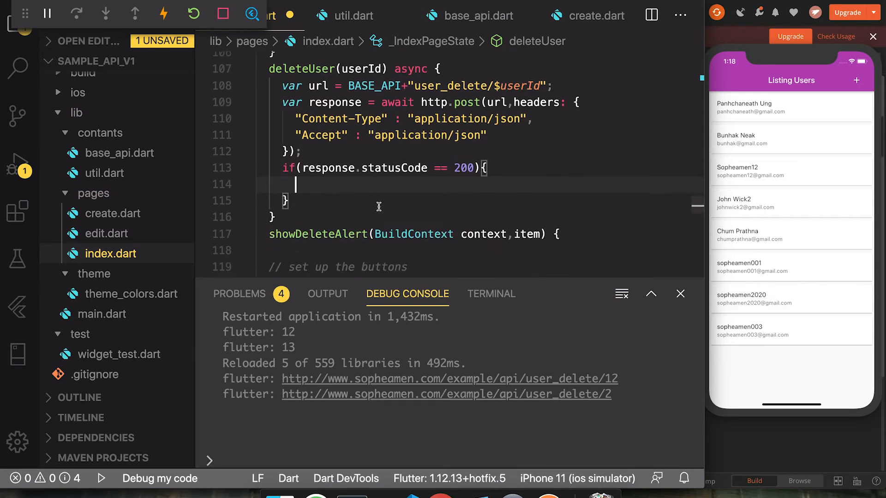
mouse_move(653, 136)
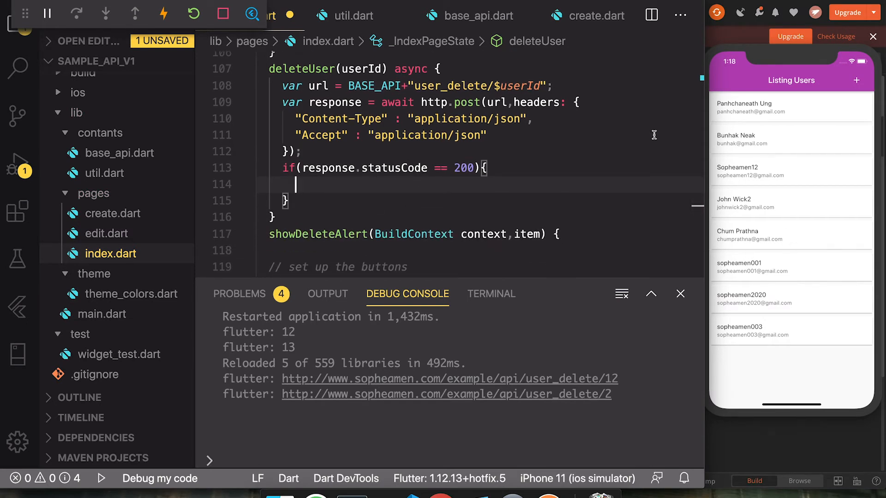
type("else")
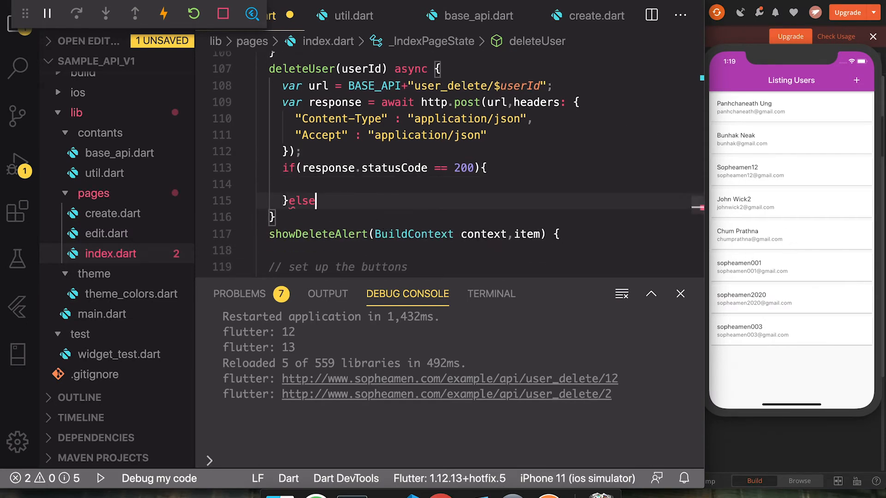
type("{")
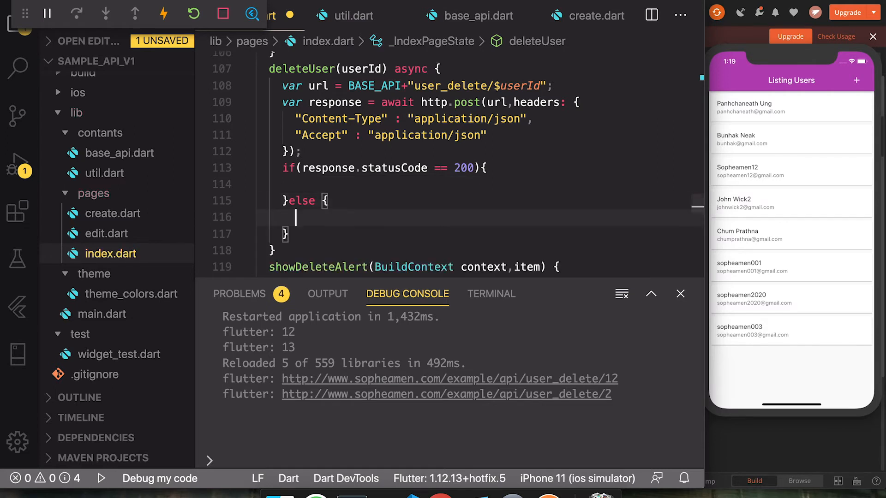
left_click(333, 201)
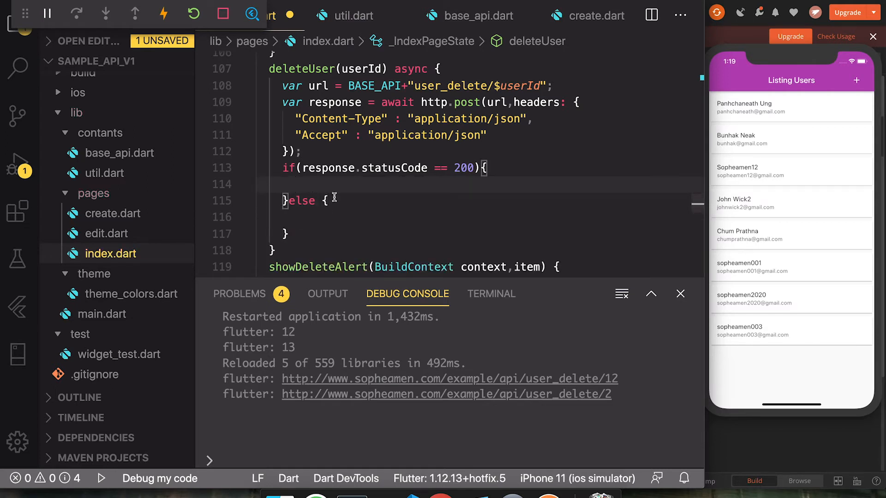
mouse_move(844, 253)
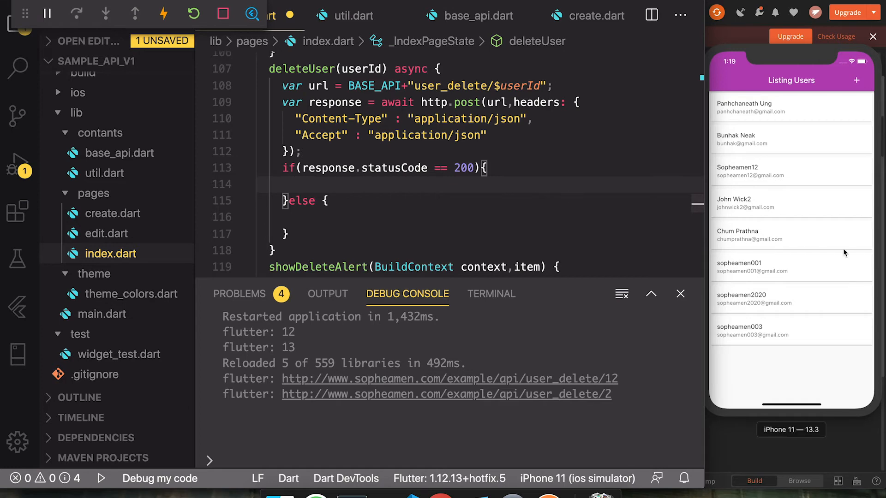
mouse_move(786, 211)
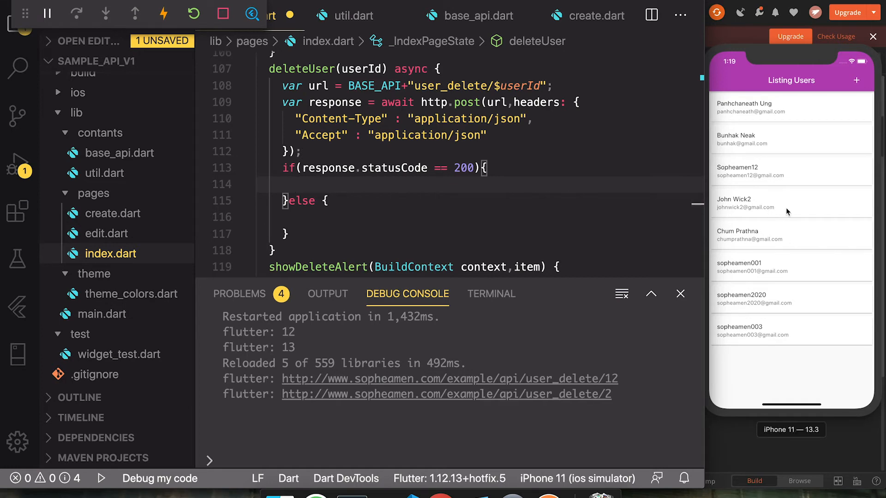
mouse_move(473, 183)
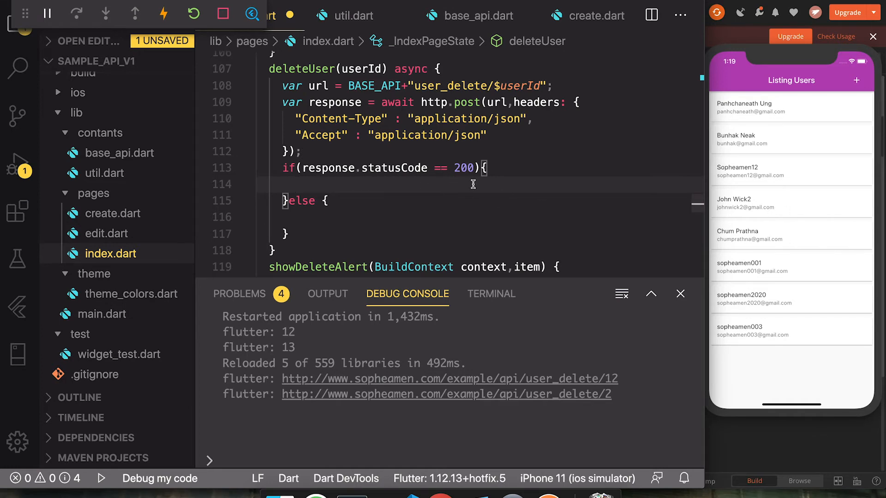
- Call this.fetchUser() on a 200 response, drop the else branch, and save
scroll("up", 3)
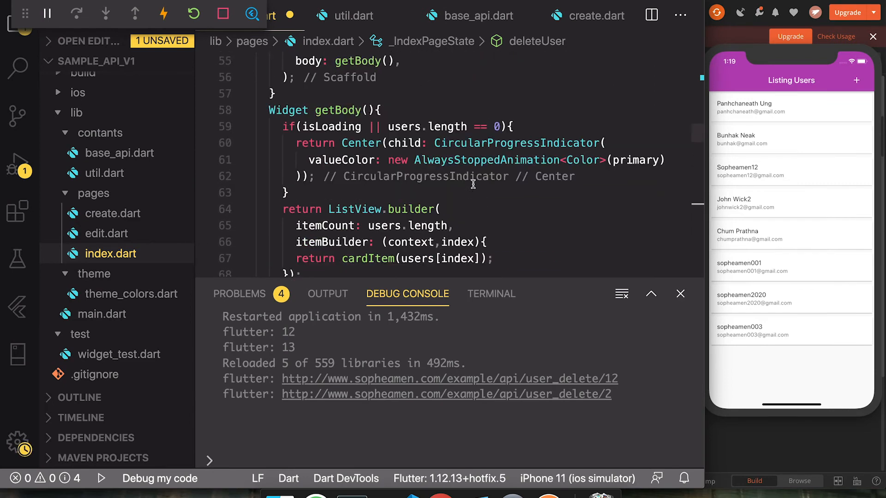
scroll("up", 3)
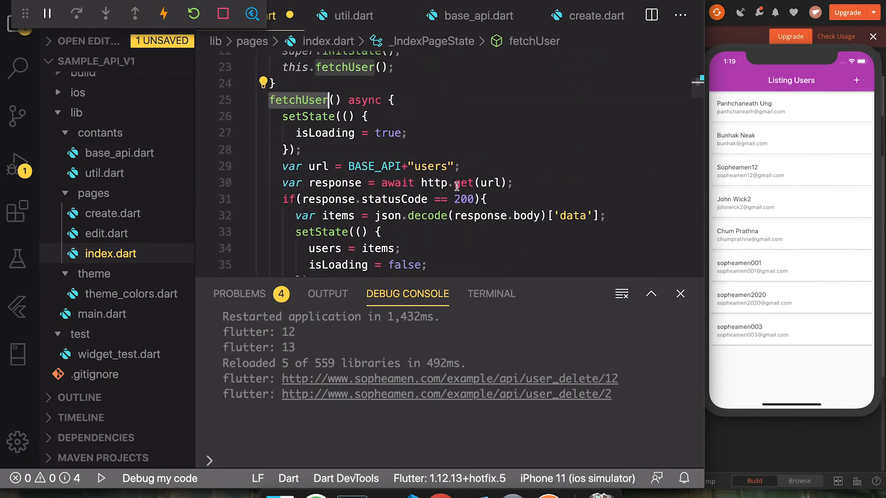
scroll("down", 3)
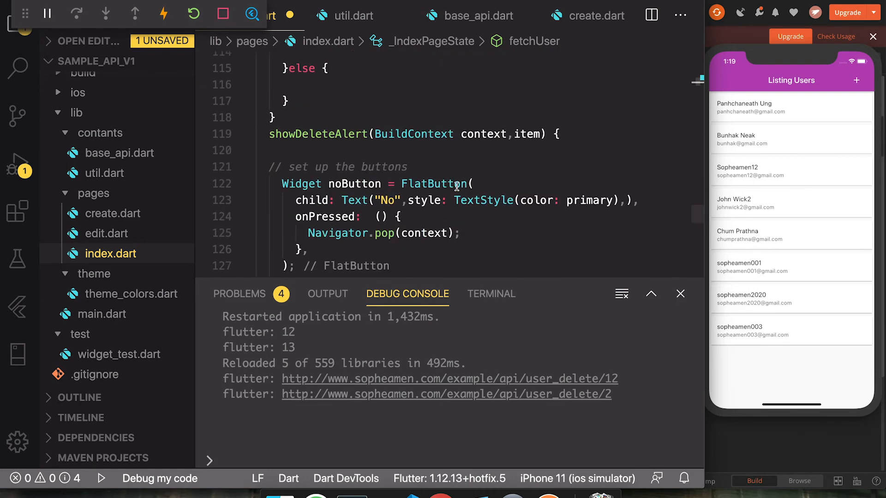
scroll("up", 3)
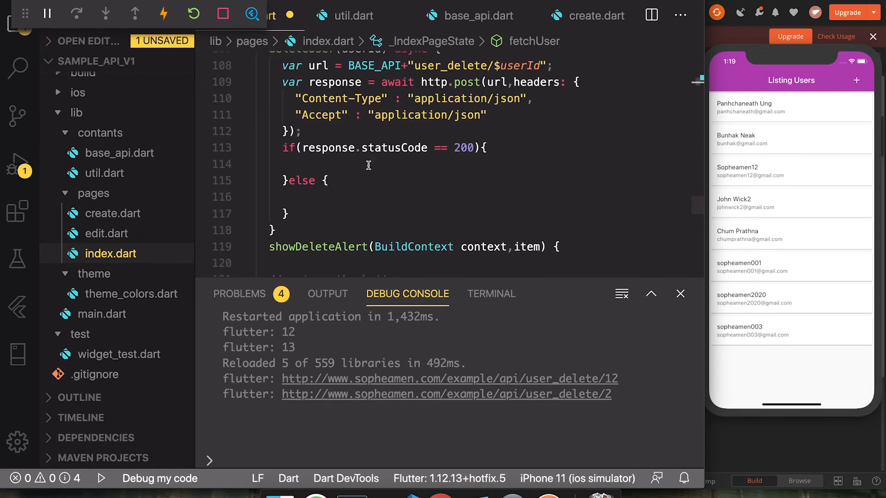
type("user_delete/9")
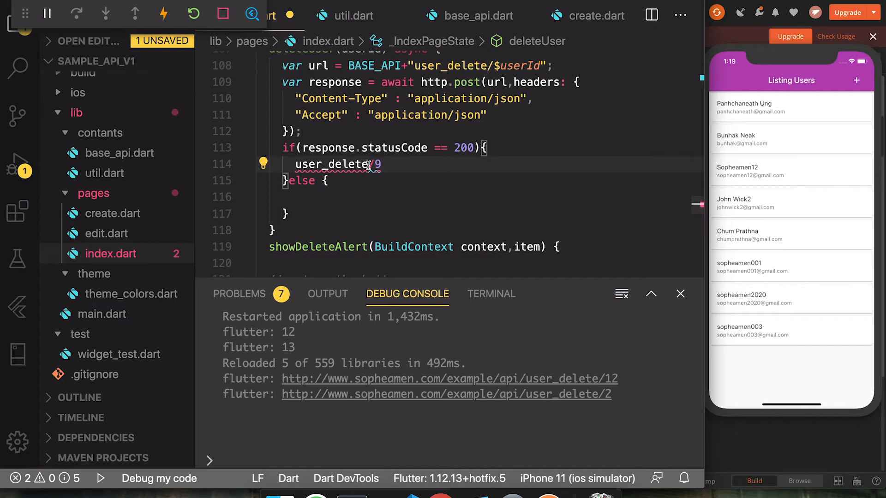
type("fetchUser();")
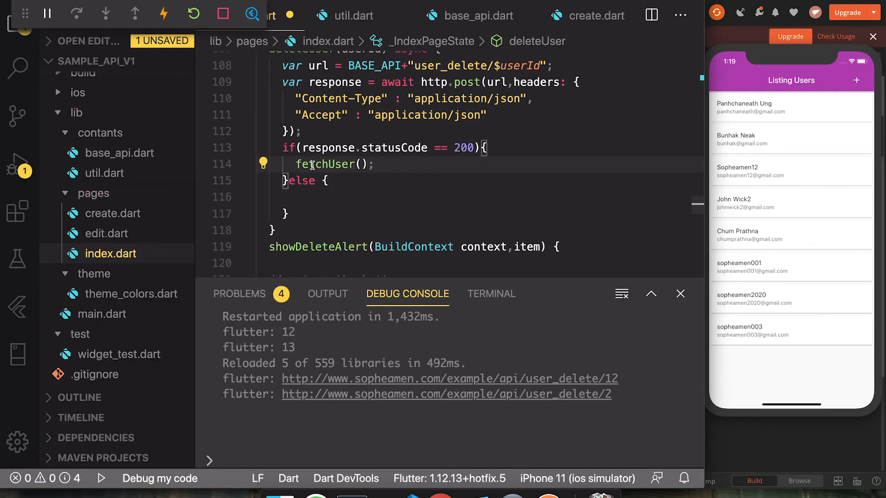
type("this.")
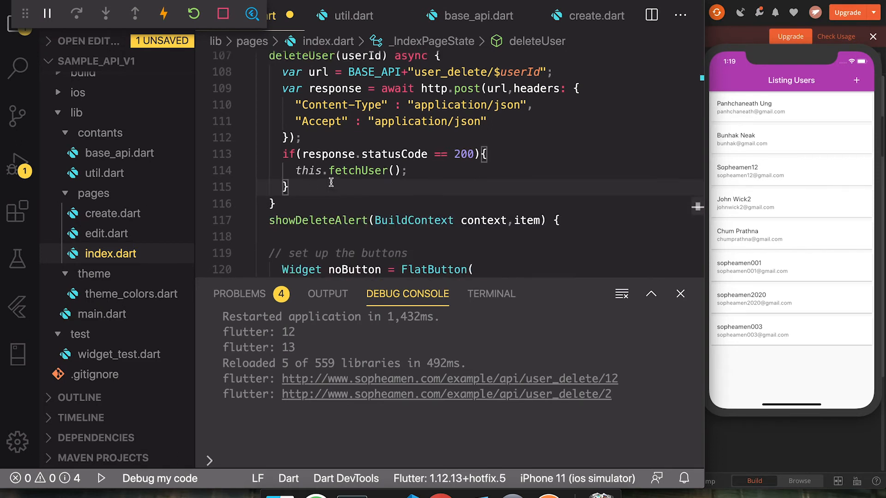
key("ctrl+s")
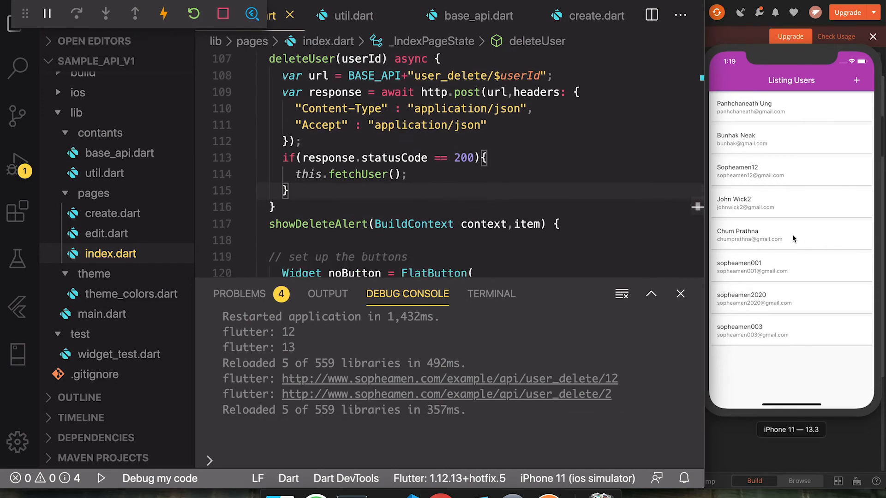
mouse_move(848, 302)
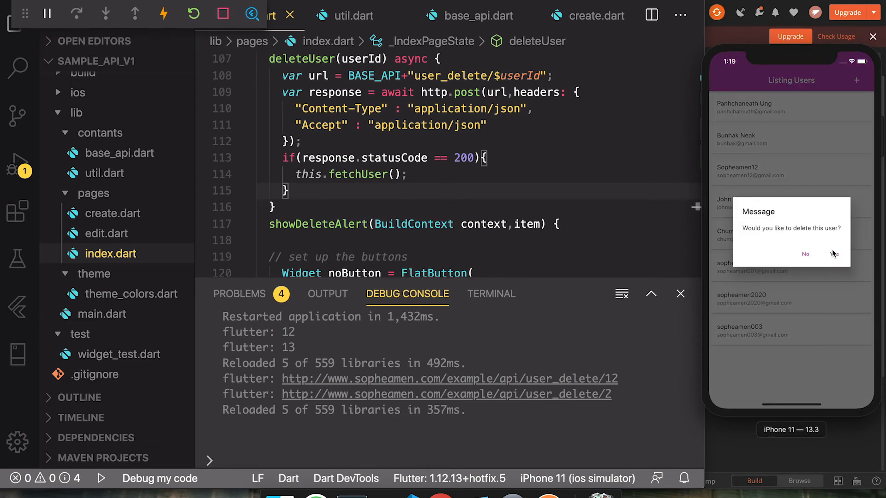
- Delete sopheamen2020 and the next two test users, confirming each
left_click(833, 255)
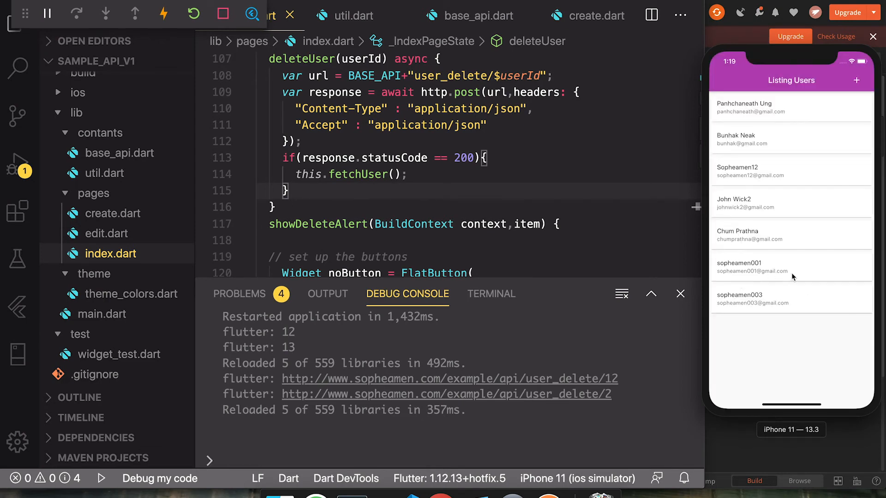
mouse_move(865, 313)
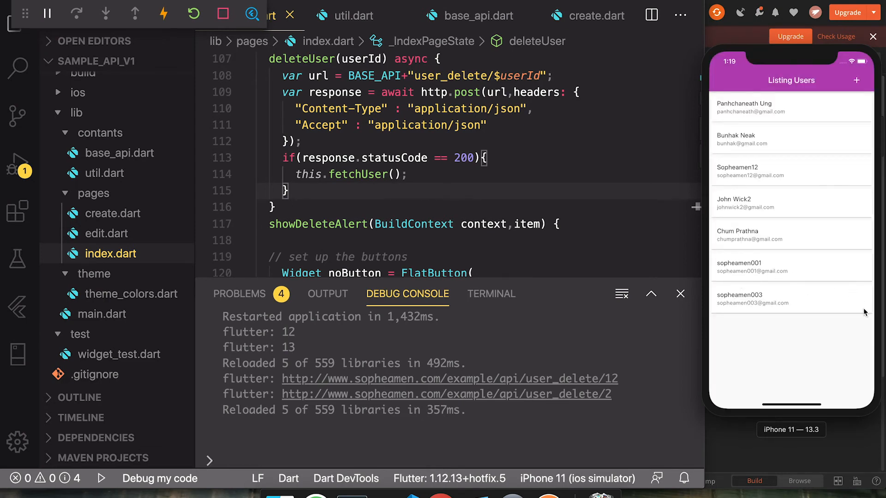
mouse_move(778, 308)
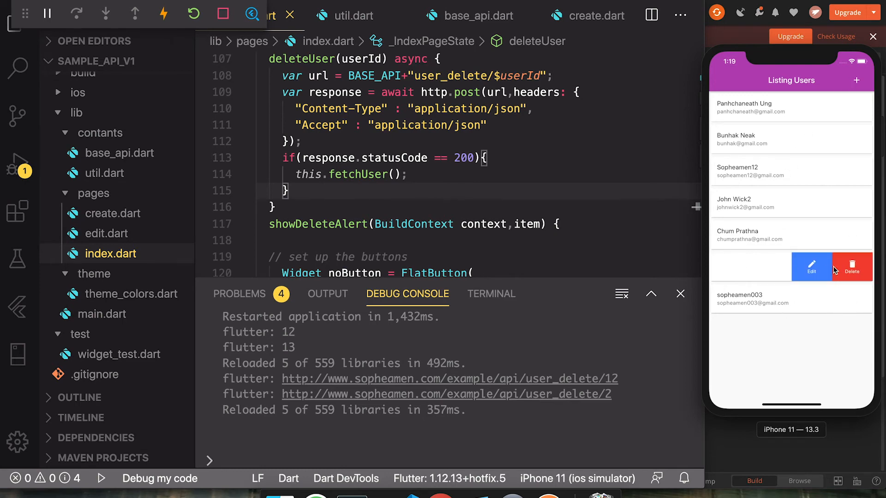
left_click(851, 266)
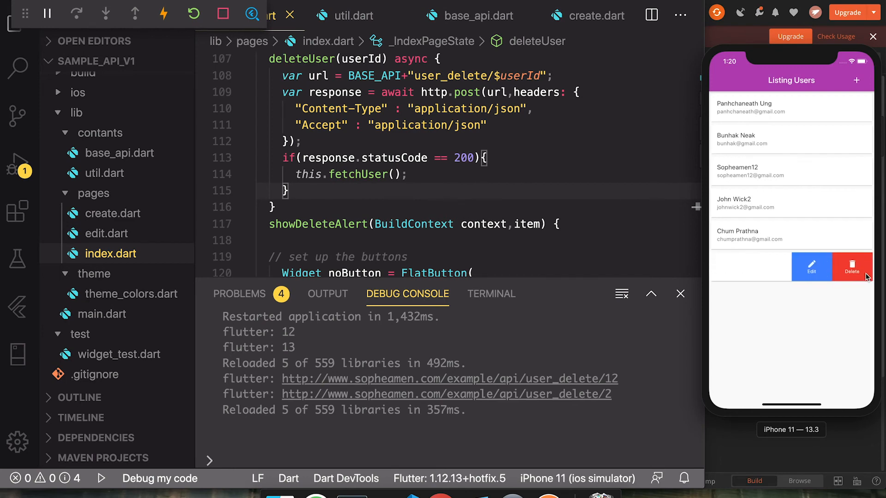
left_click(851, 266)
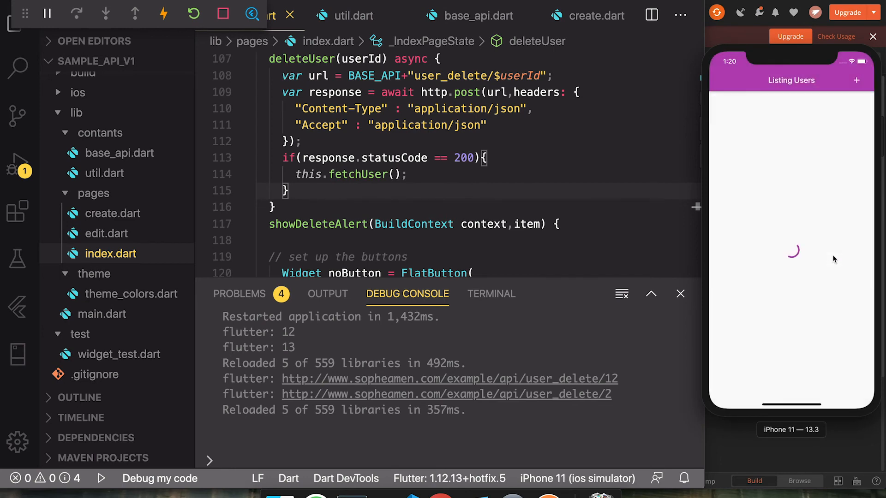
left_click(855, 79)
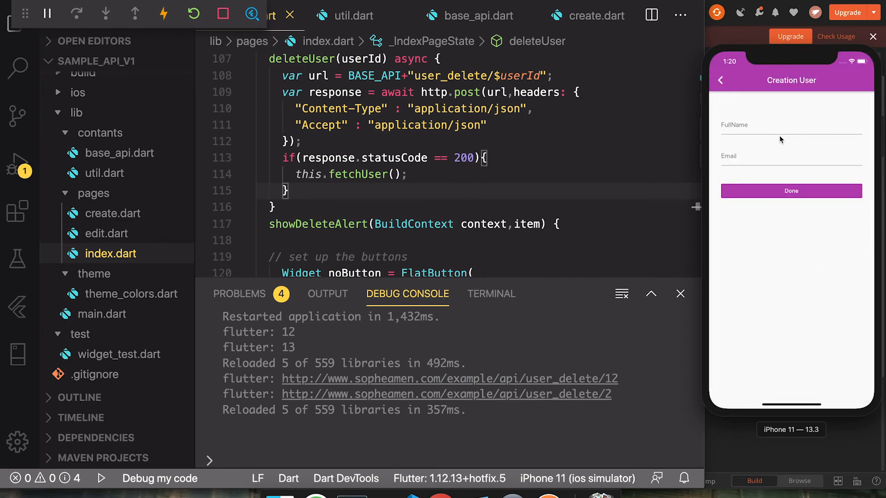
type("sopheamen007")
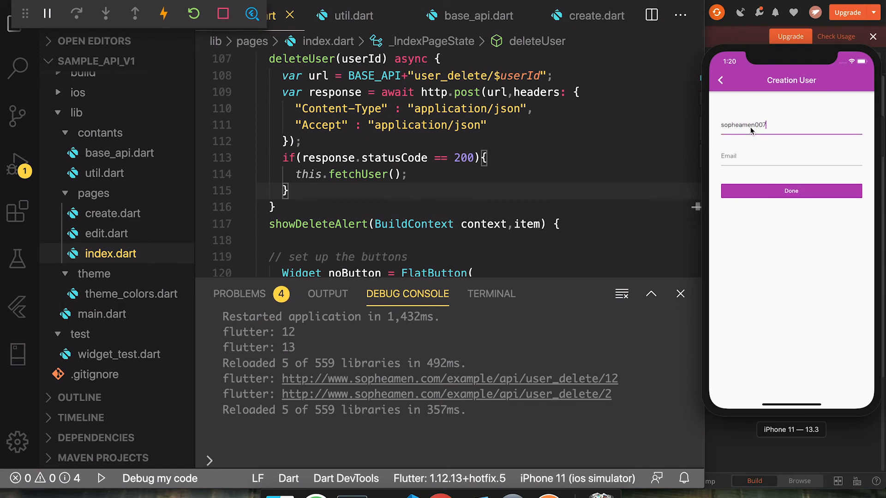
left_click(790, 156)
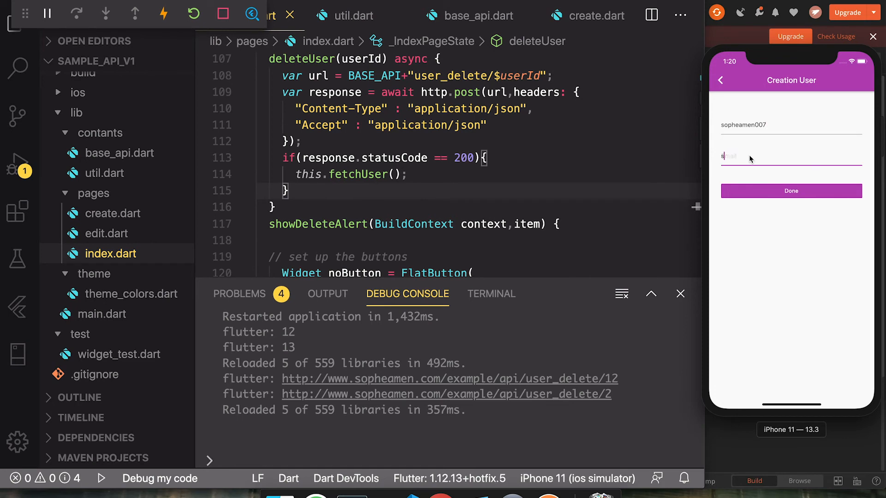
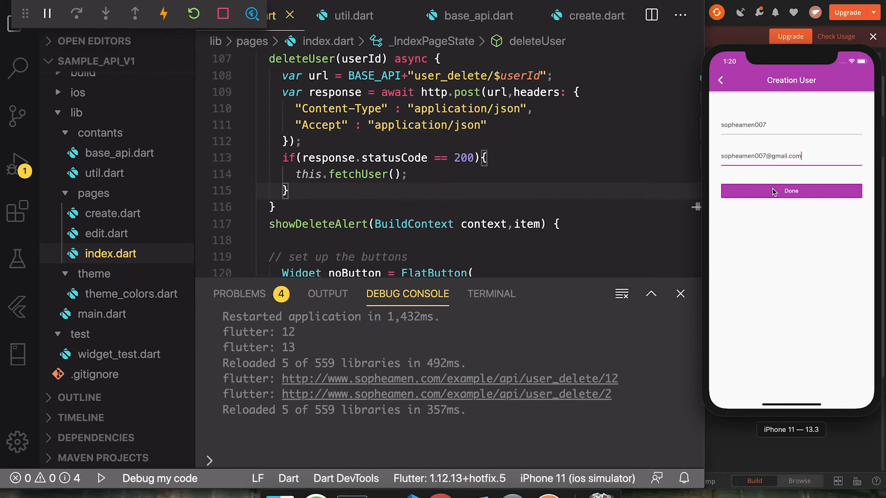
left_click(790, 191)
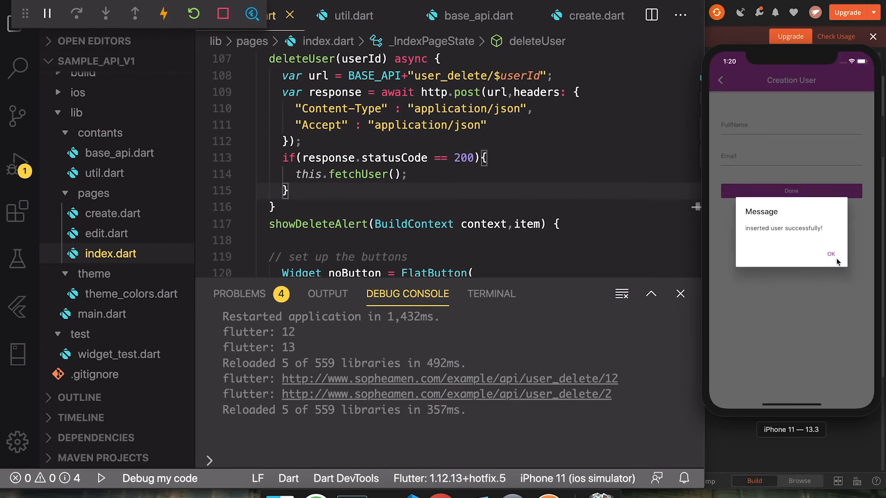
left_click(831, 254)
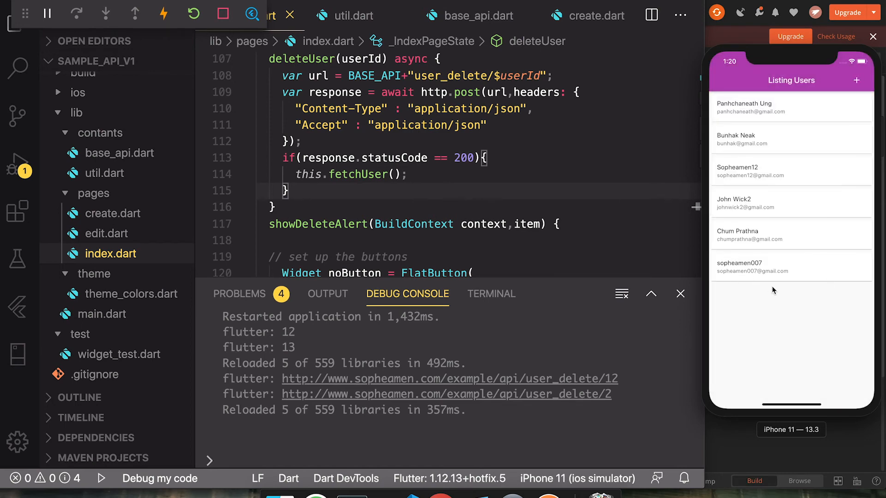
mouse_move(848, 110)
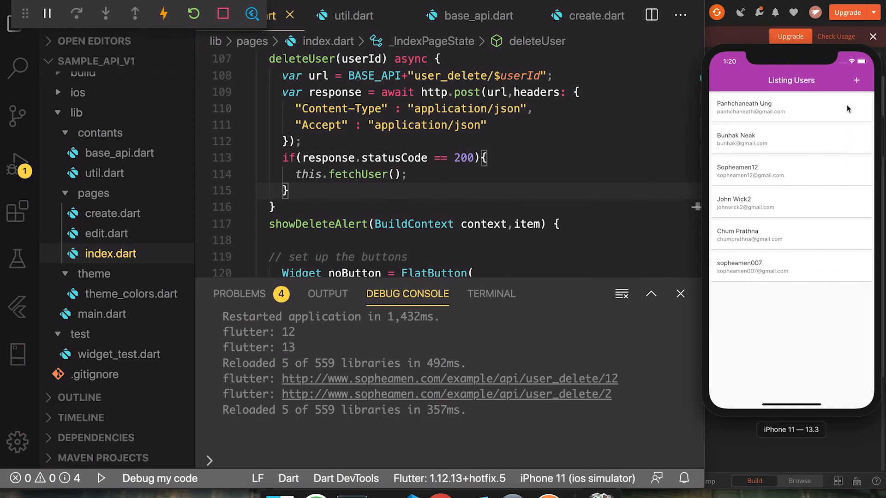
left_click(790, 266)
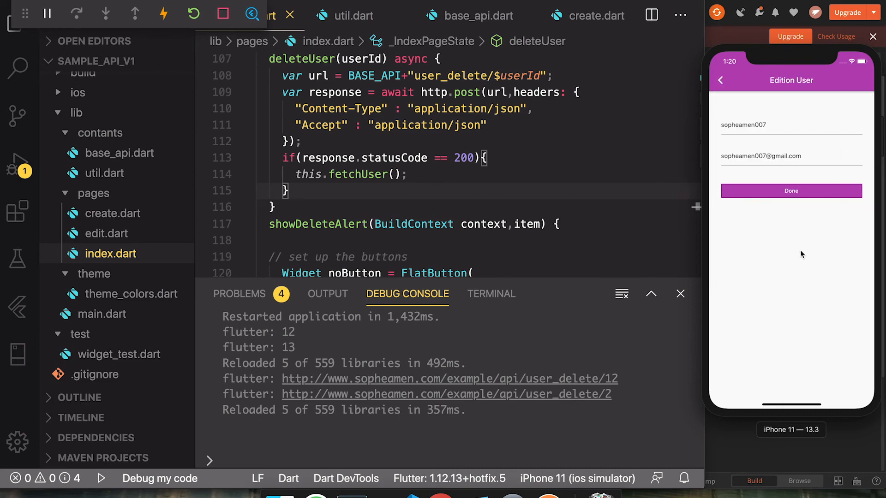
type("8")
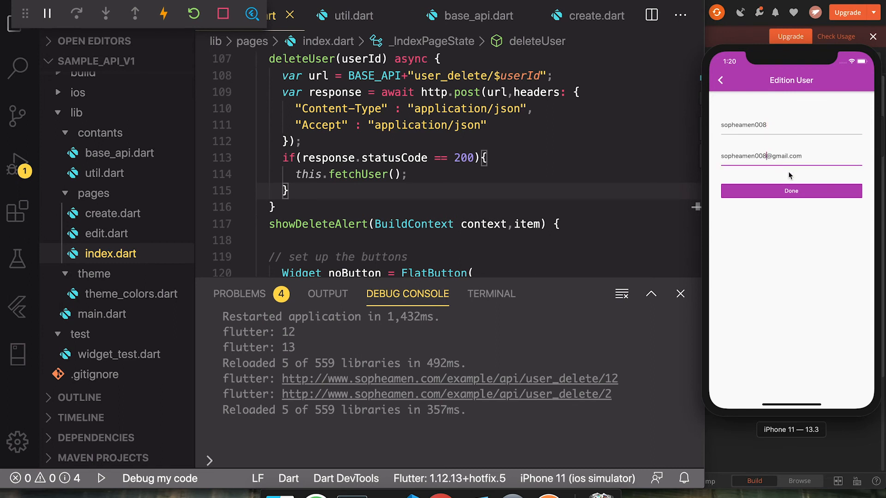
left_click(790, 191)
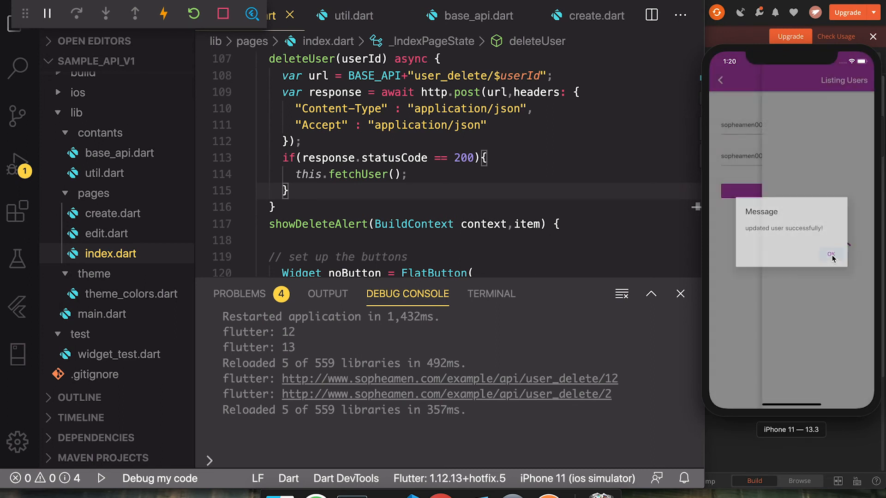
left_click(829, 253)
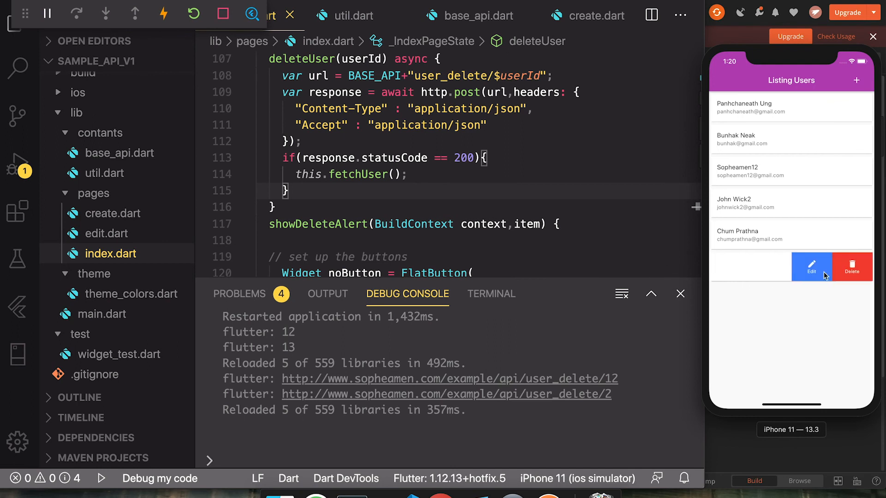